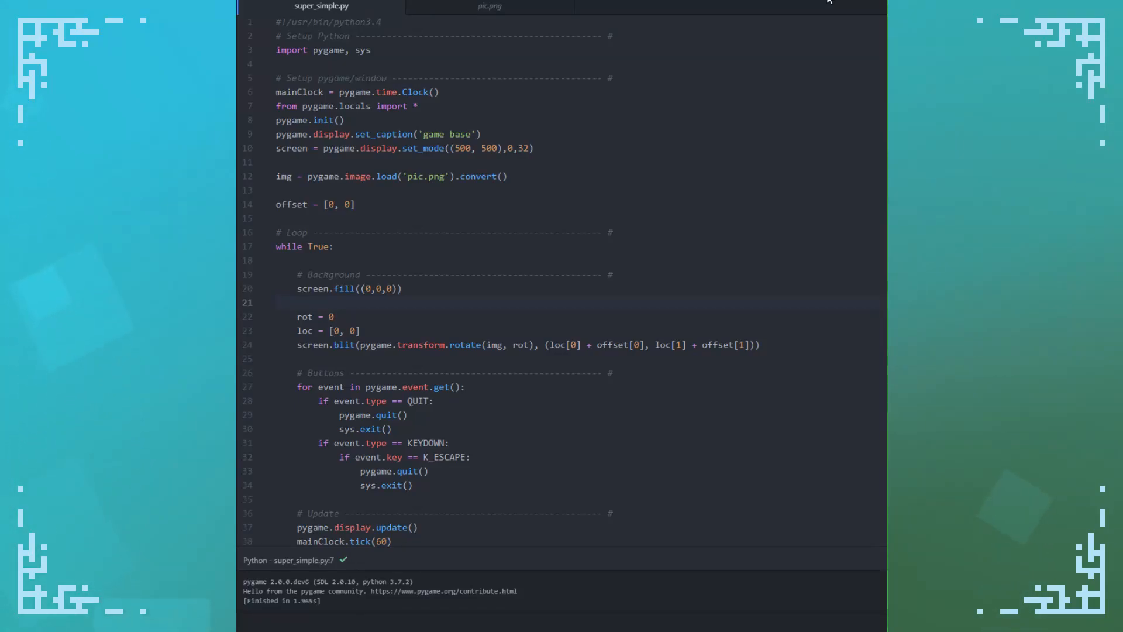
# Preview pic.png and return to the script in the editor
pyautogui.click(279, 302)
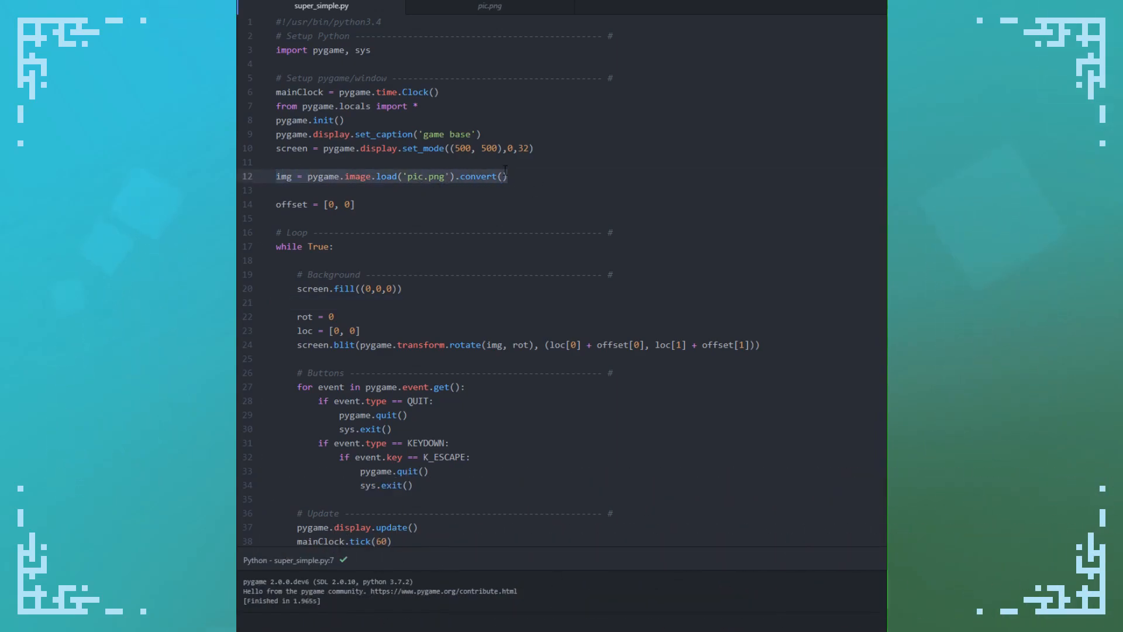
pyautogui.click(489, 5)
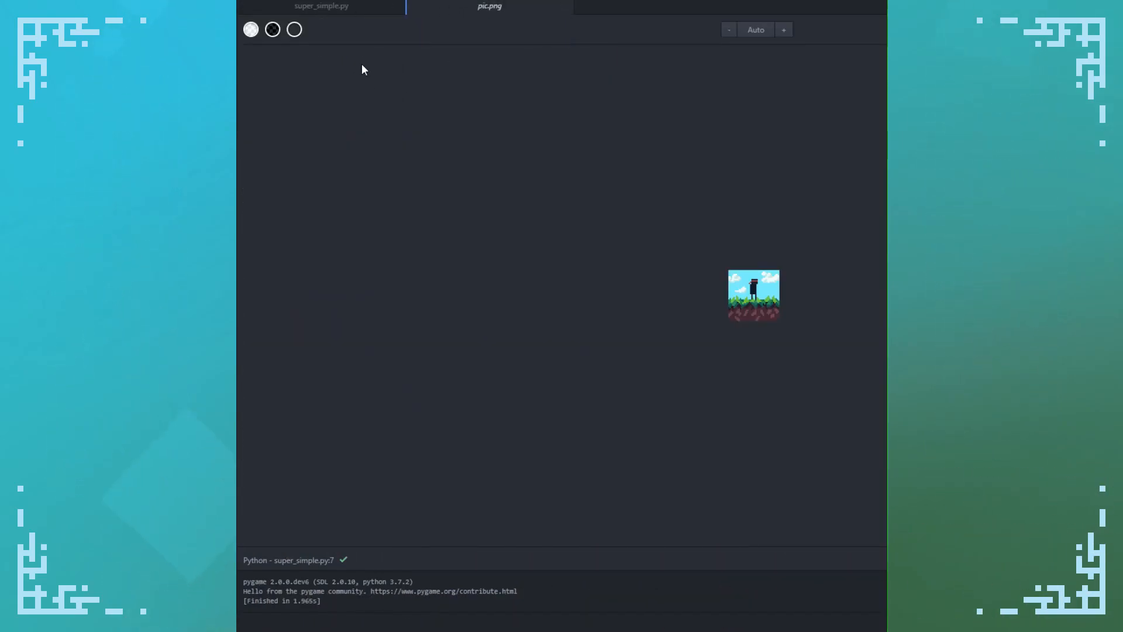
pyautogui.click(321, 6)
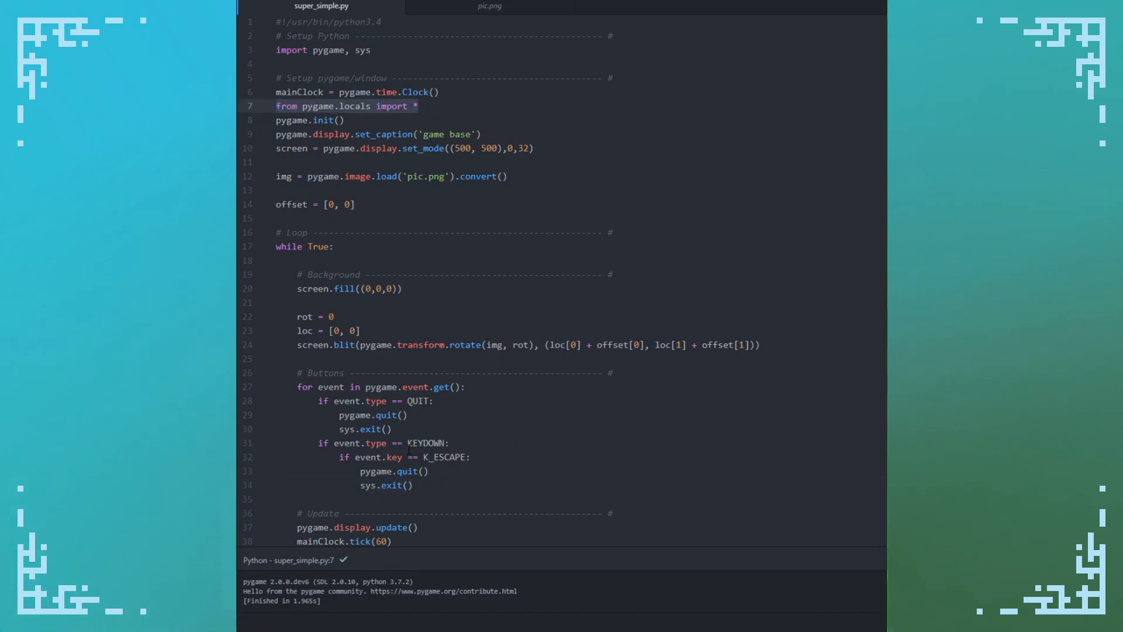
pyautogui.doubleClick(419, 400)
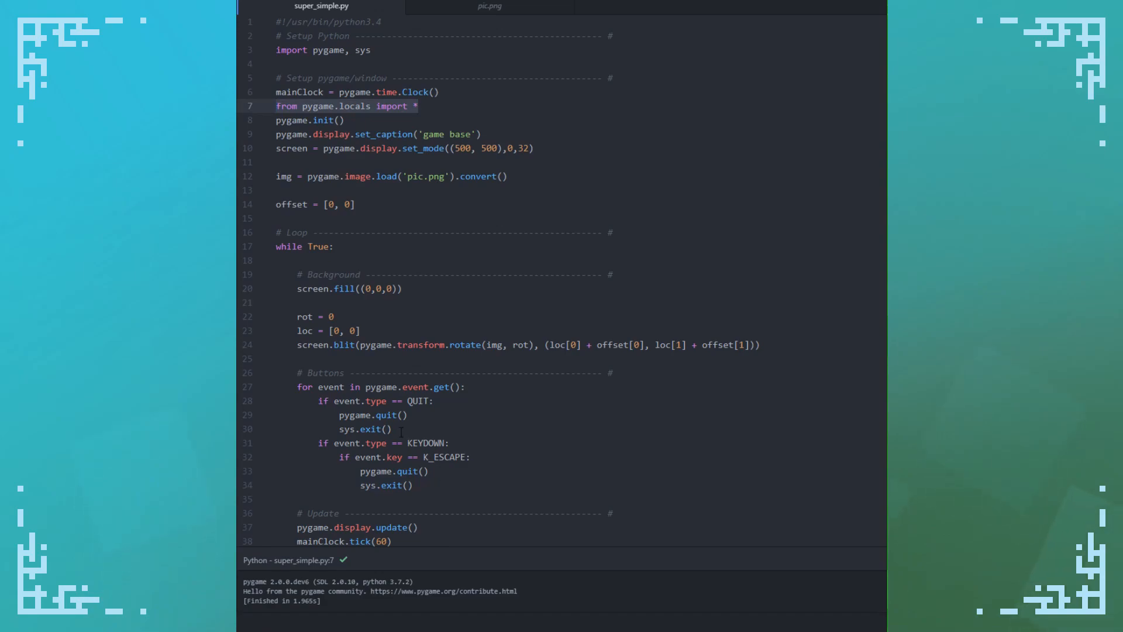
# Insert a new line after the Escape quit handler and move to the screen fill line
pyautogui.click(413, 485)
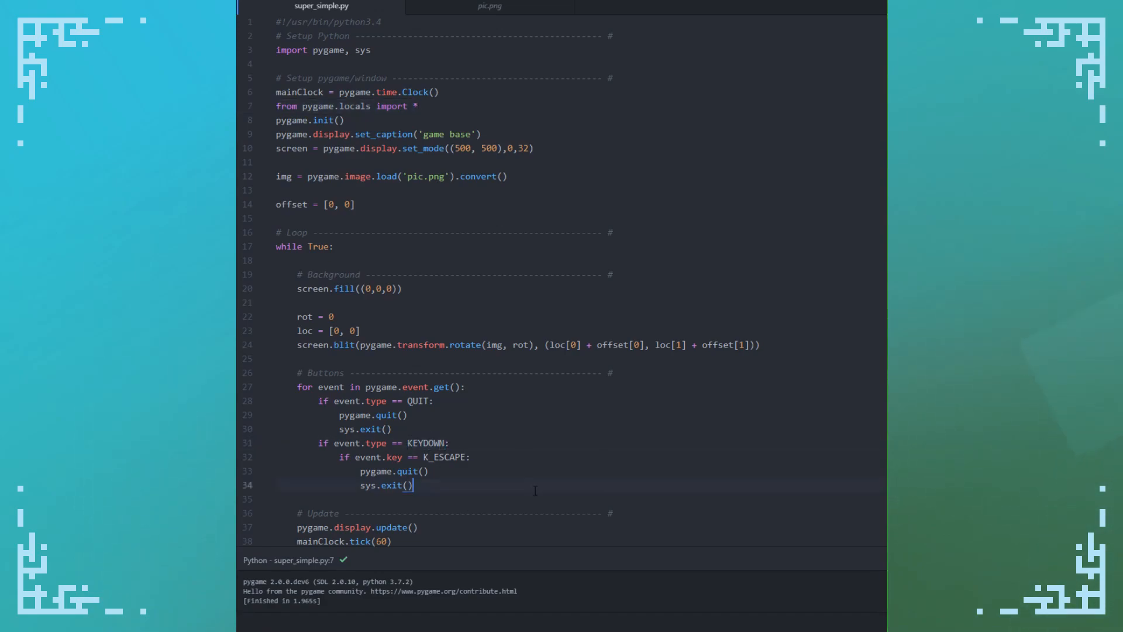
pyautogui.press('enter')
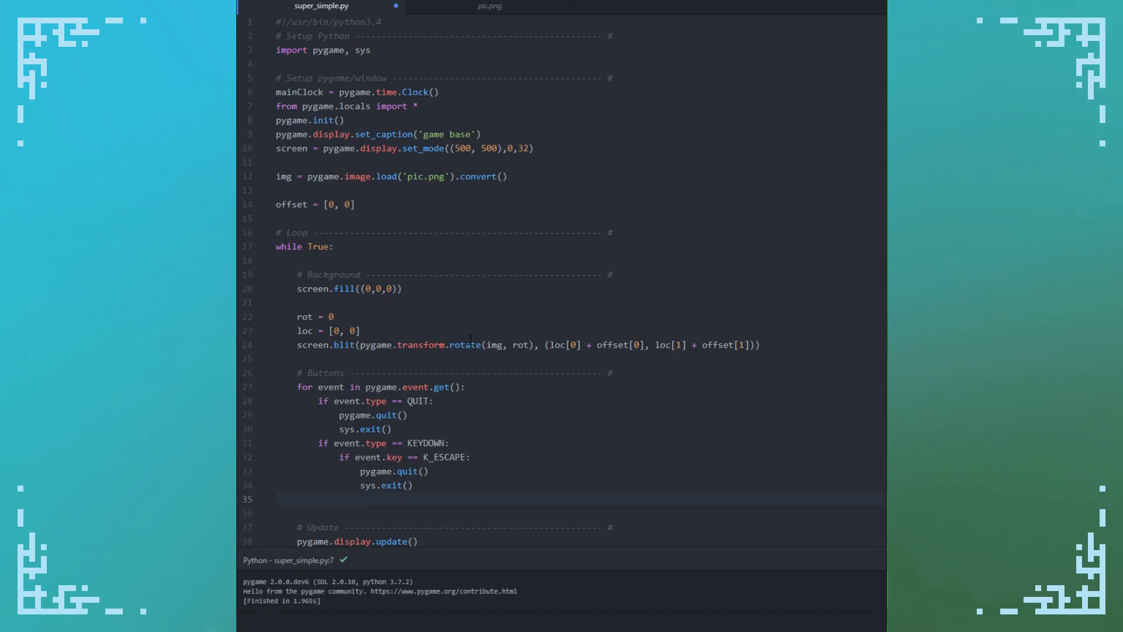
pyautogui.click(318, 498)
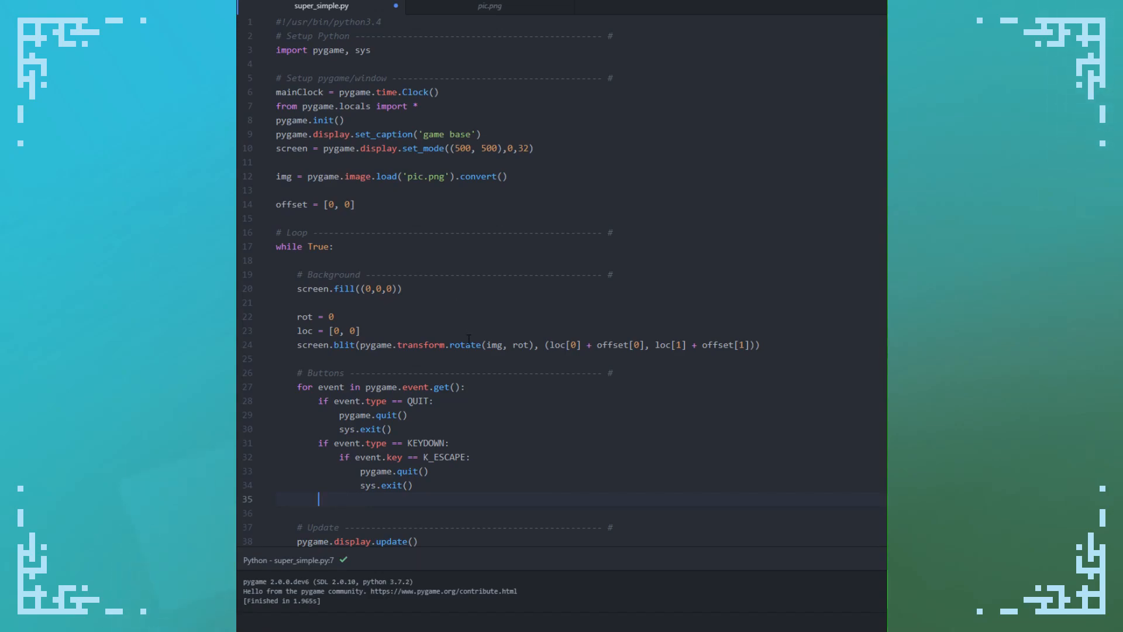
pyautogui.moveTo(515, 410)
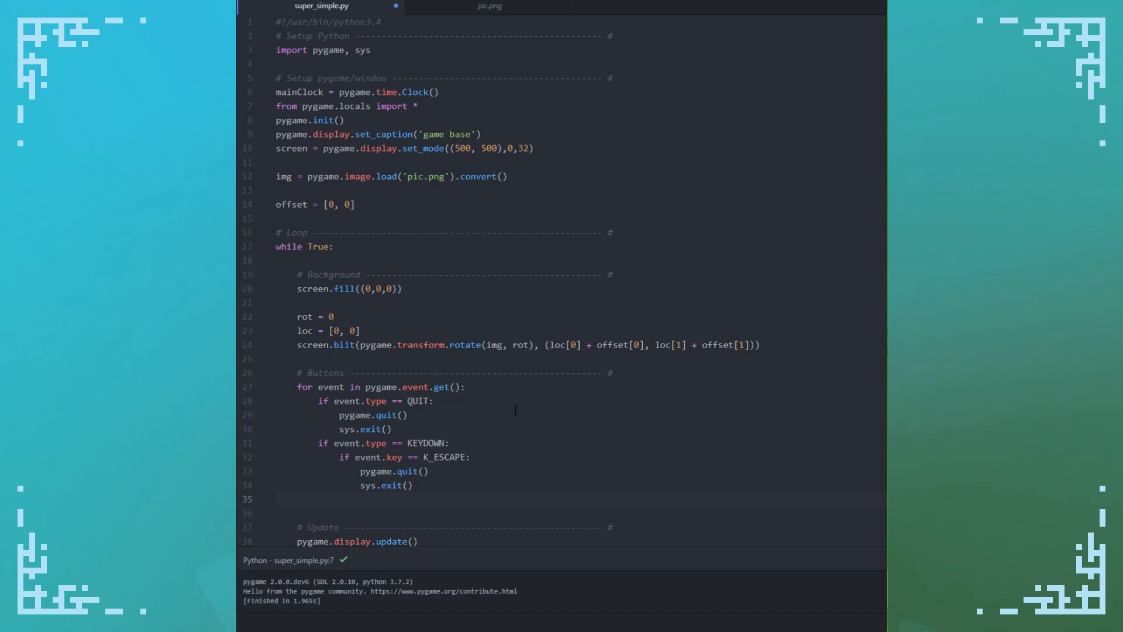
pyautogui.click(319, 499)
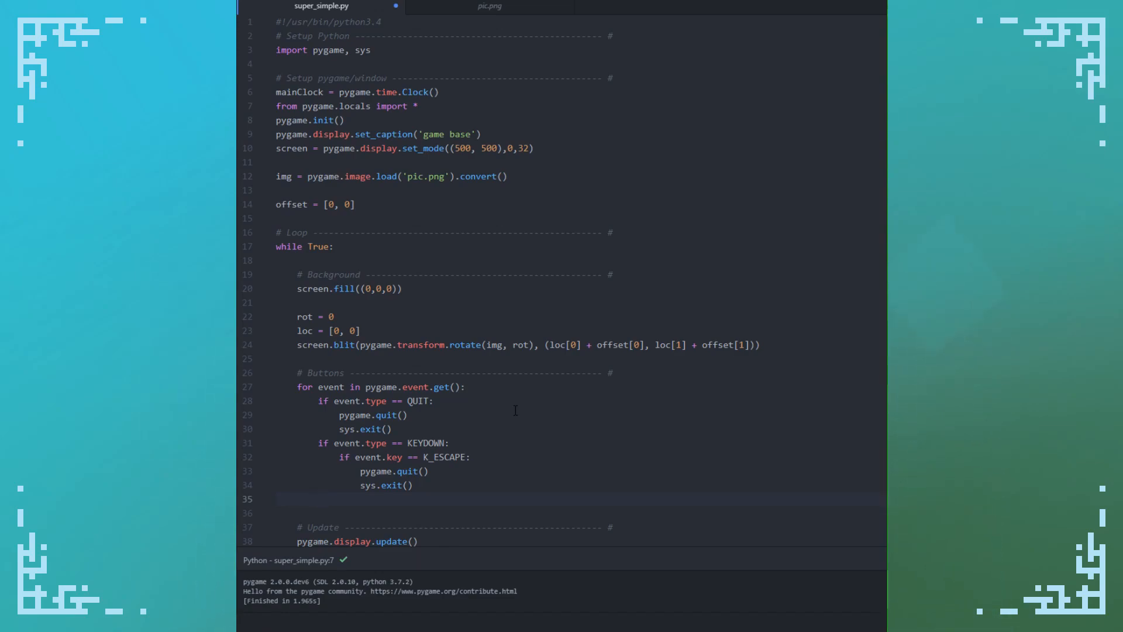
pyautogui.click(318, 499)
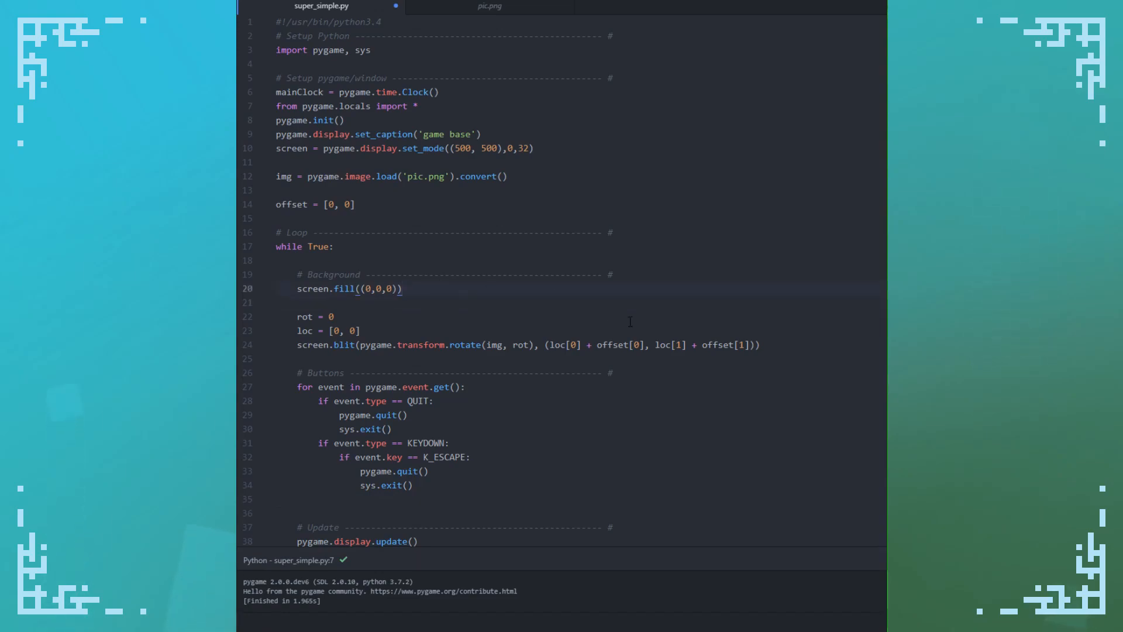
# Add mx, my = pygame.mouse.get_pos() after the screen fill, removing the stray .set_pos()
pyautogui.write('mx,')
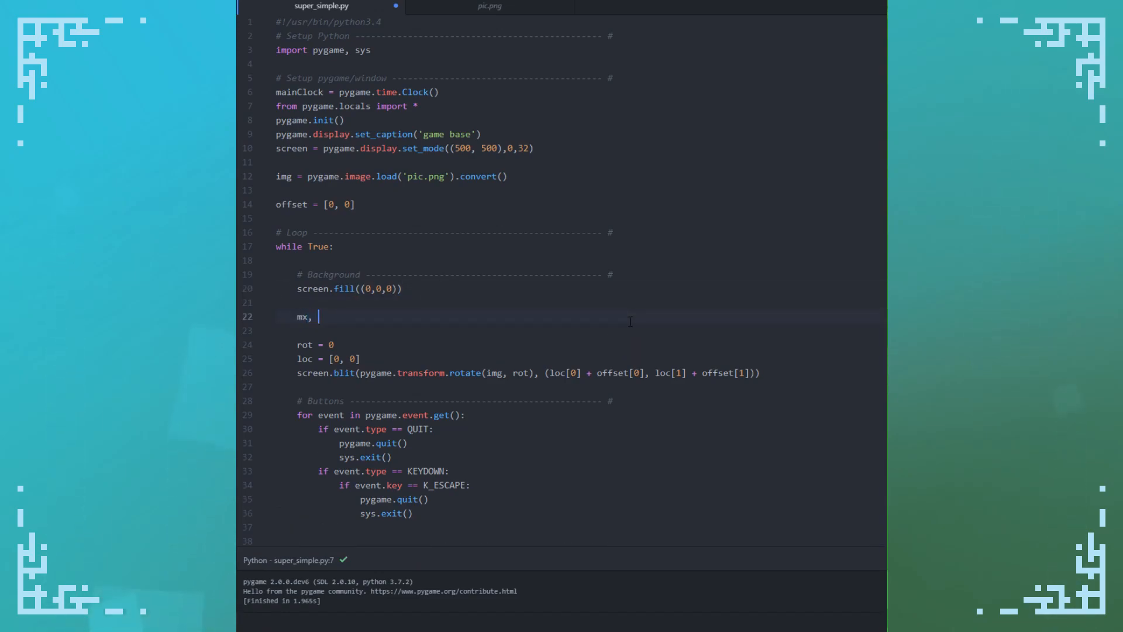
pyautogui.write('my = pyg')
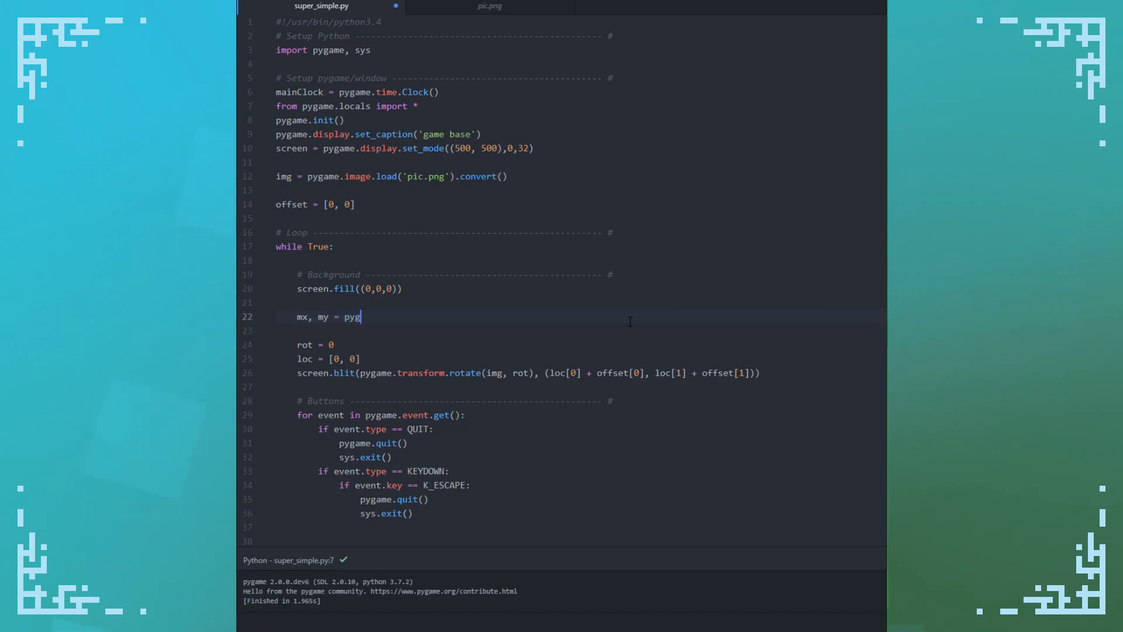
pyautogui.write('ame.mouse.get_p')
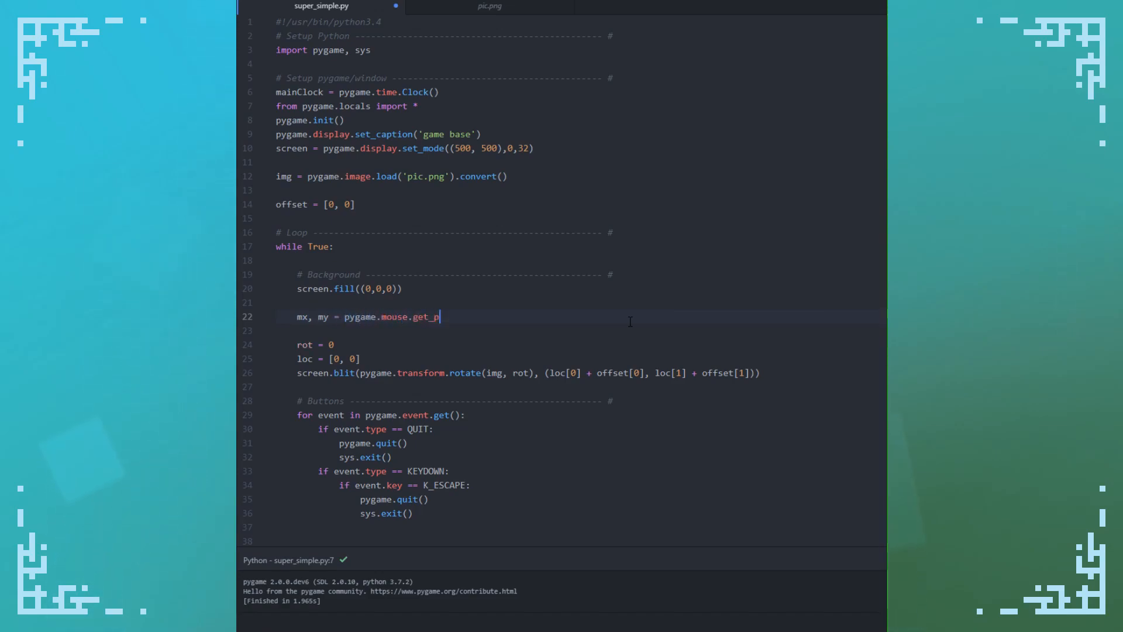
pyautogui.write('os()')
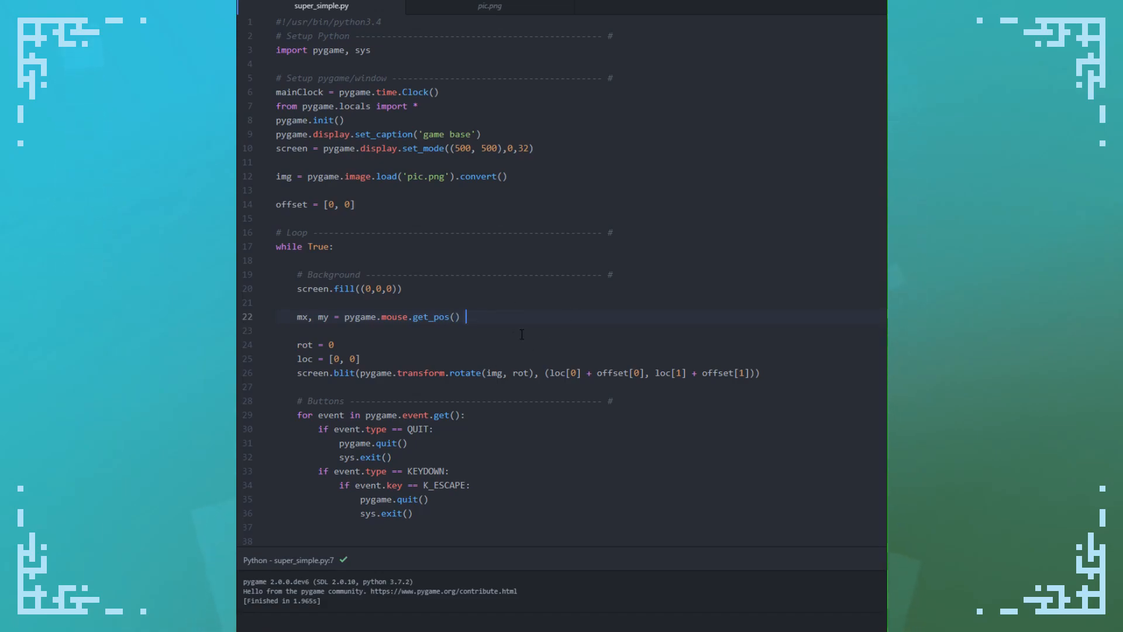
pyautogui.write('.set_pos()')
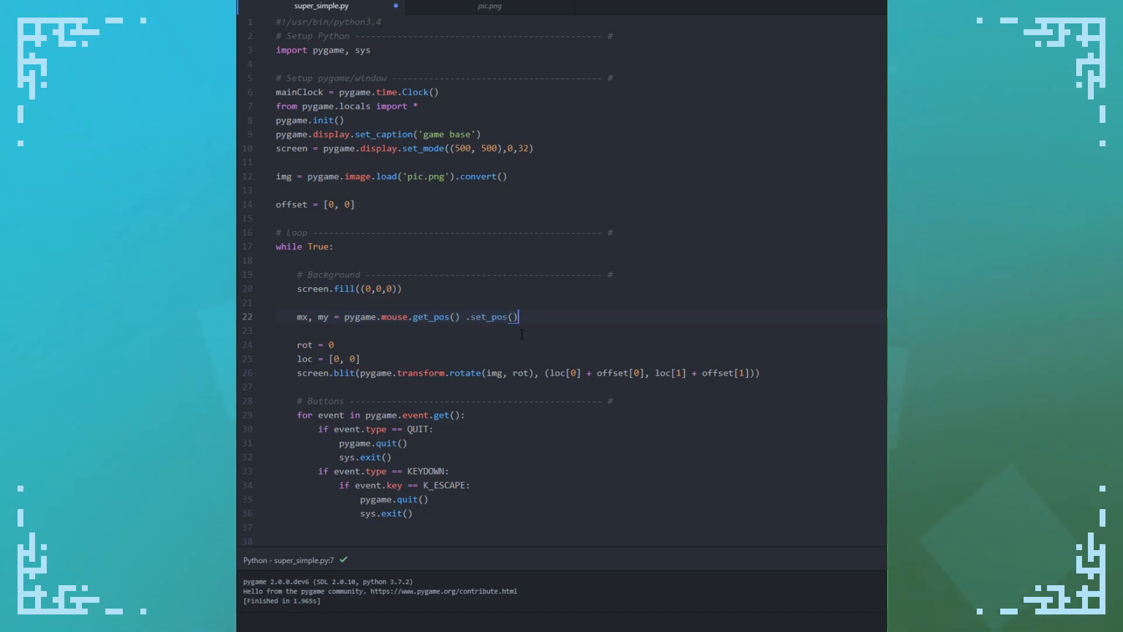
pyautogui.press('BackSpace')
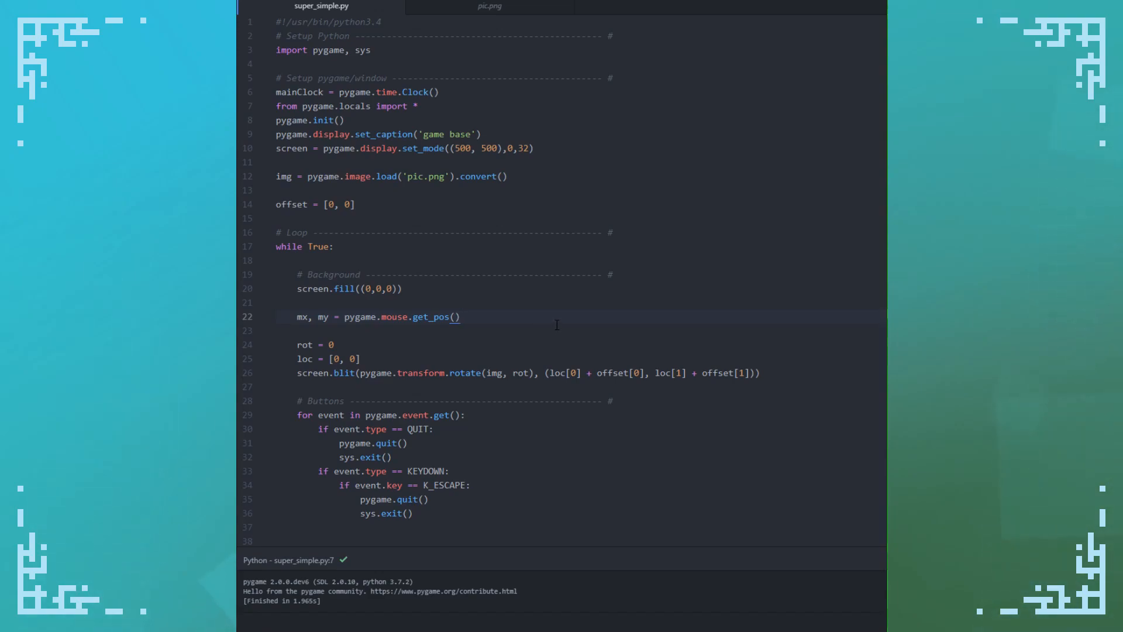
# Select the placeholder 0, 0 coordinates in the loc list
pyautogui.click(460, 317)
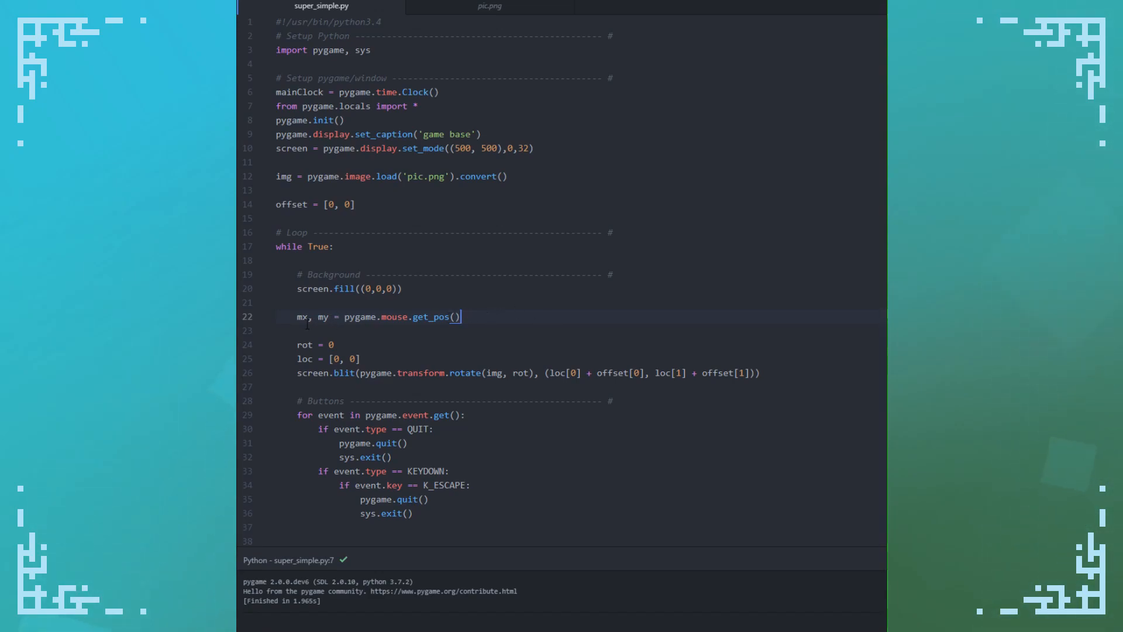
pyautogui.doubleClick(307, 317)
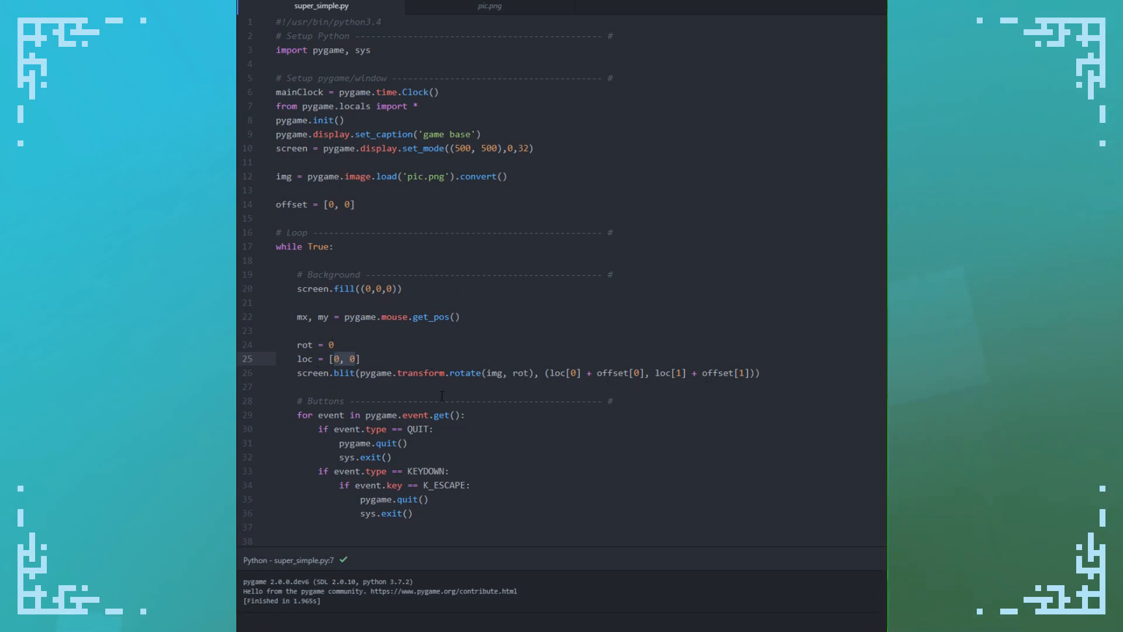
# Replace the loc coordinates so it reads loc = [mx, my]
pyautogui.write('mx')
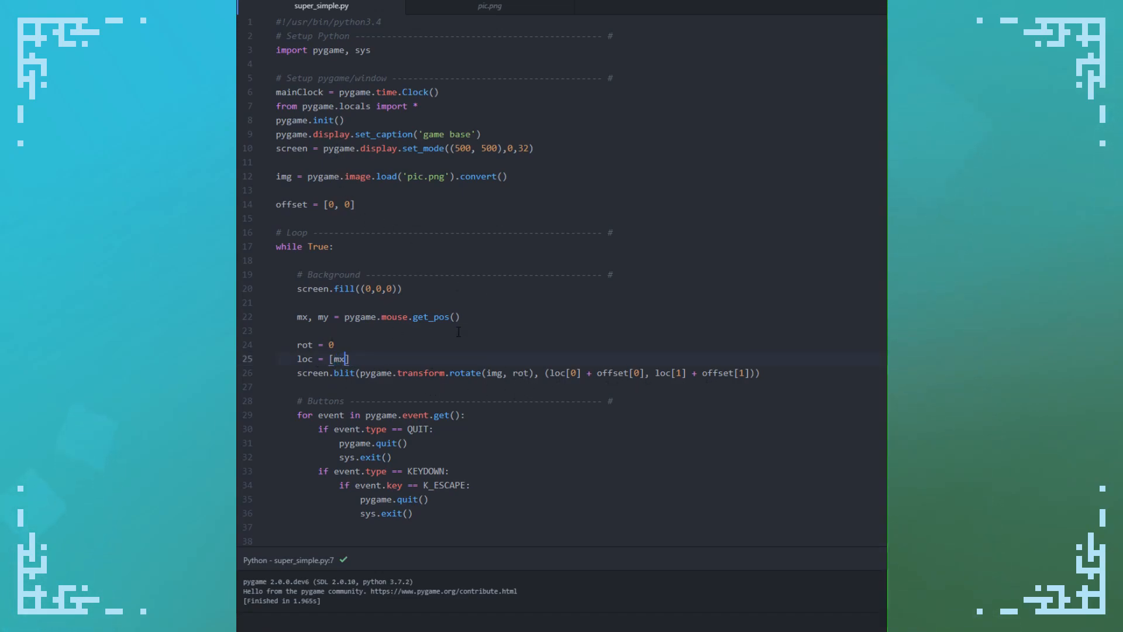
pyautogui.write(', my')
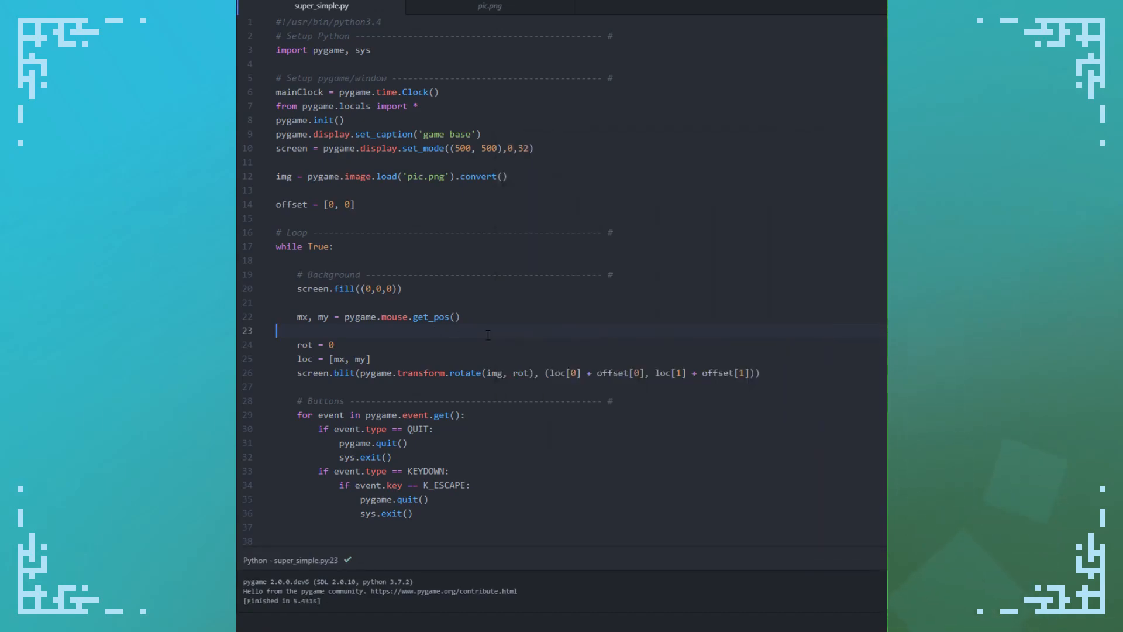
pyautogui.scroll(-3)
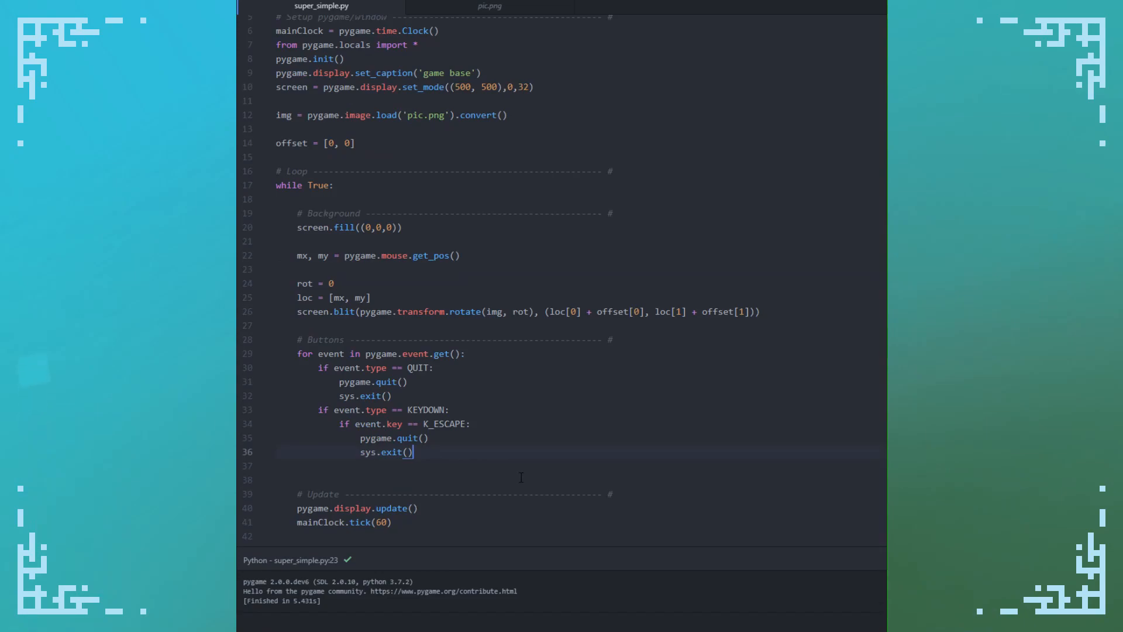
# Add an if event.type == MOUSEBUTTONDOWN check with a nested if event.button == 1 condition
pyautogui.write('if event.type == MOUS')
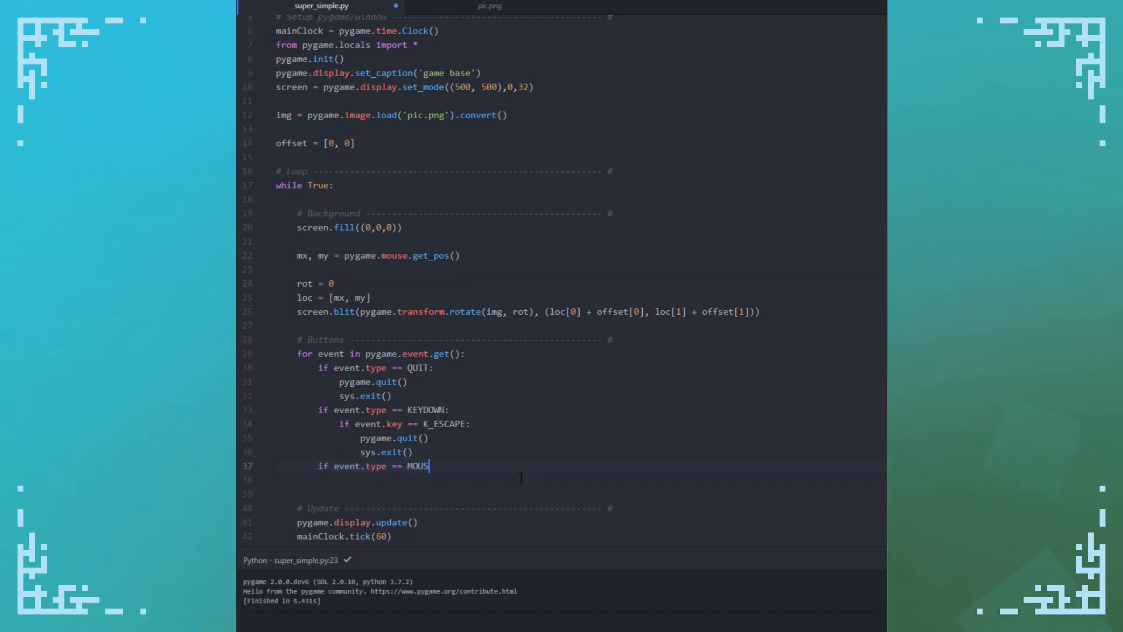
pyautogui.write('EBUTTON')
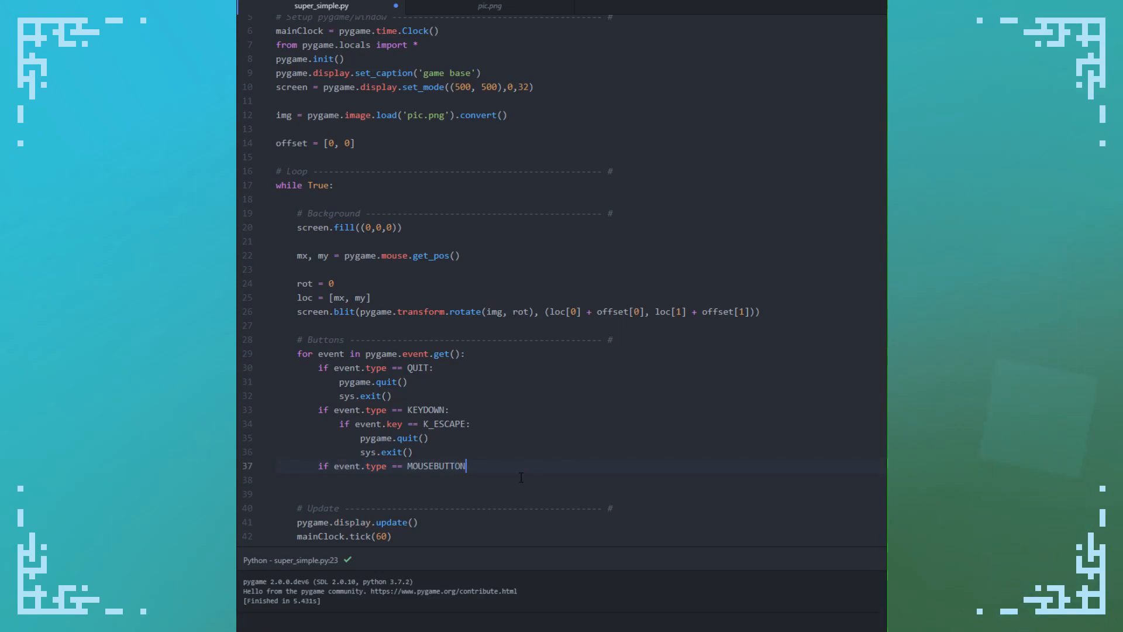
pyautogui.write('DOWN:')
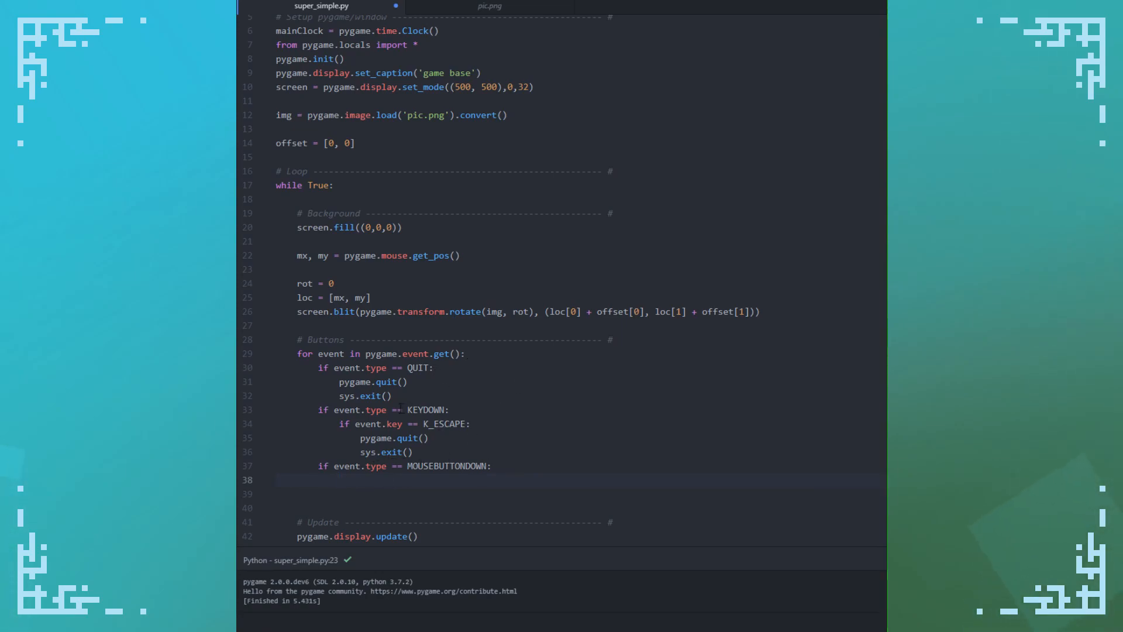
pyautogui.click(340, 480)
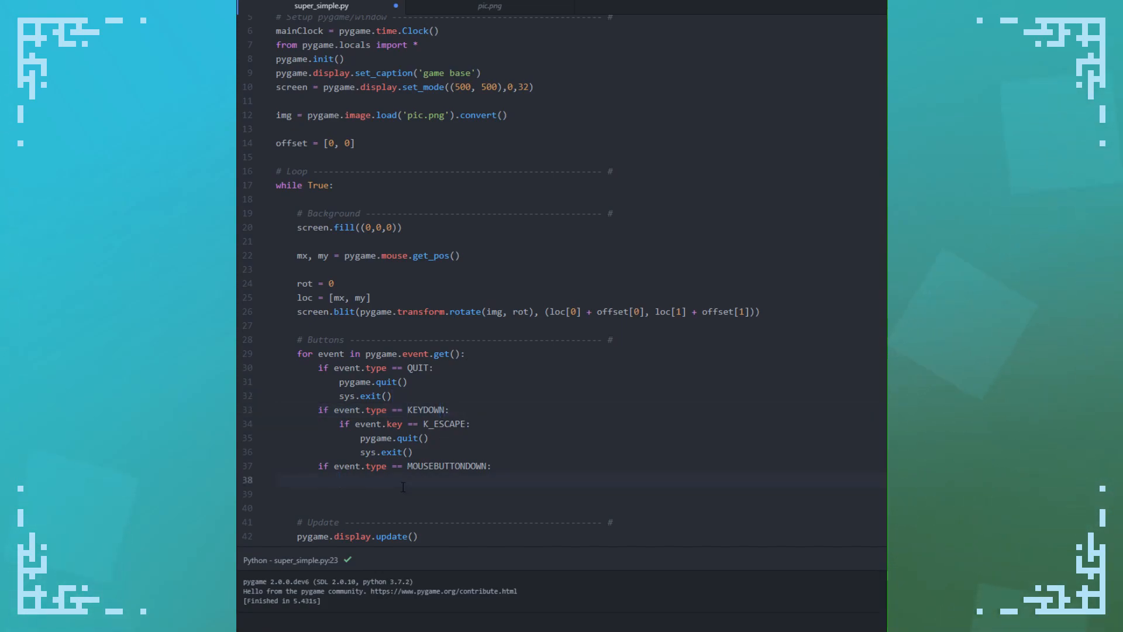
pyautogui.write('if event.button')
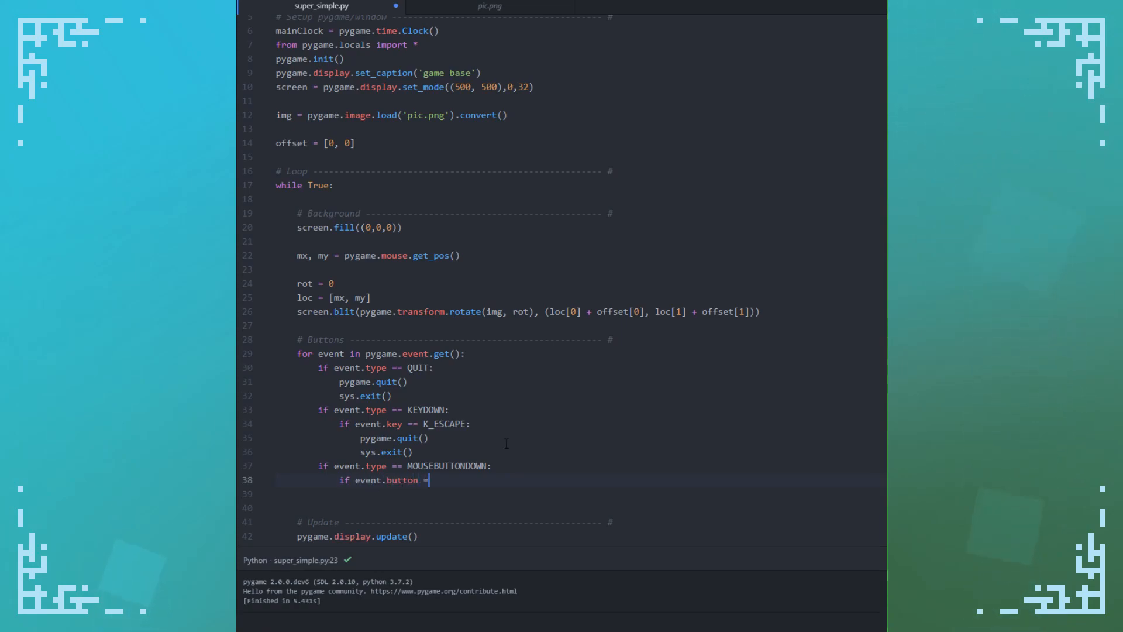
pyautogui.write('= 1:')
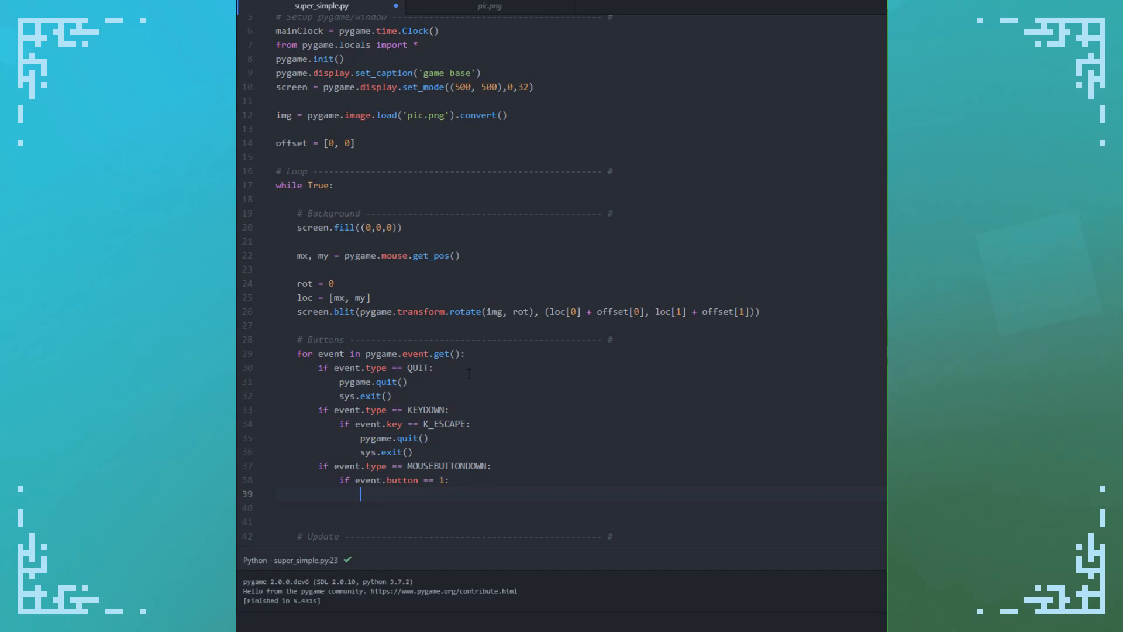
pyautogui.moveTo(385, 142)
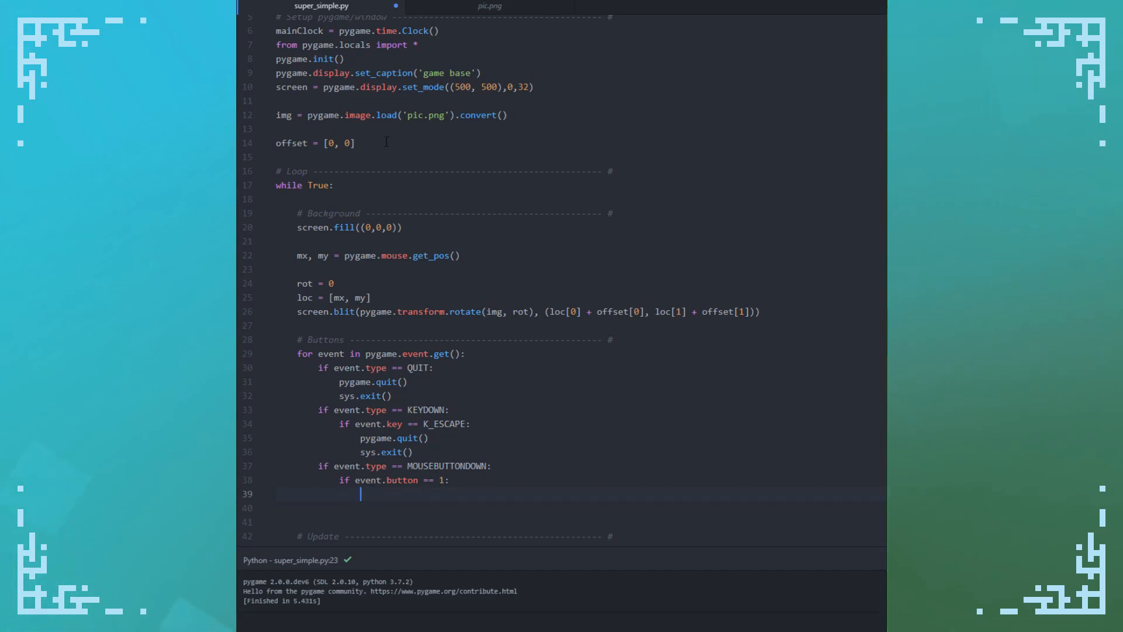
# Declare clicking = False and set clicking = True under the button 1 check
pyautogui.write('click')
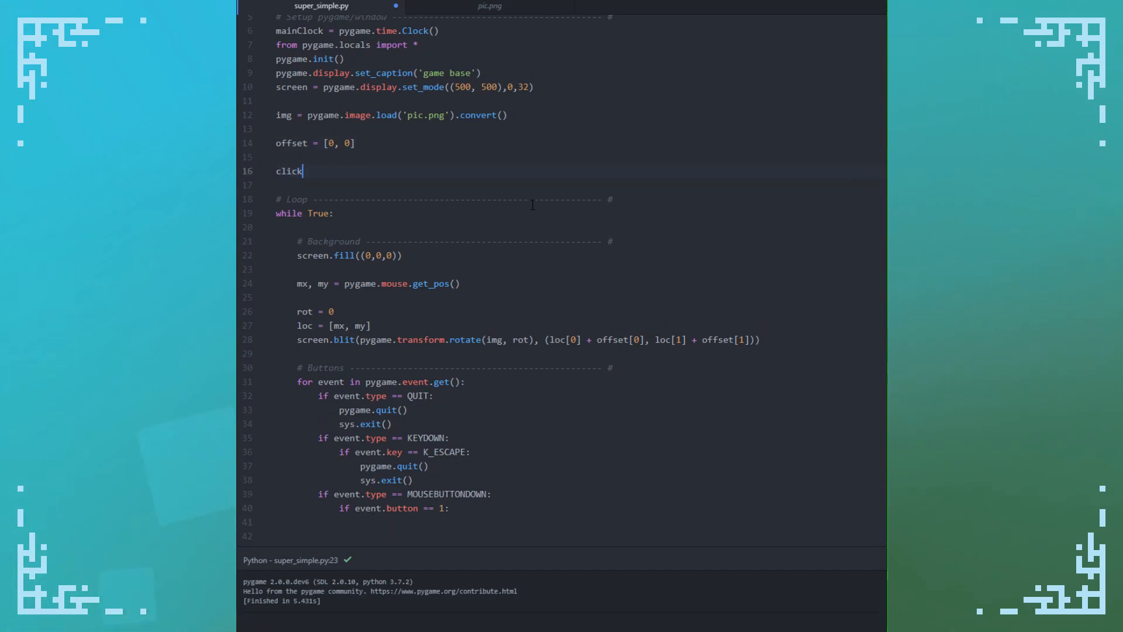
pyautogui.write('ing = False')
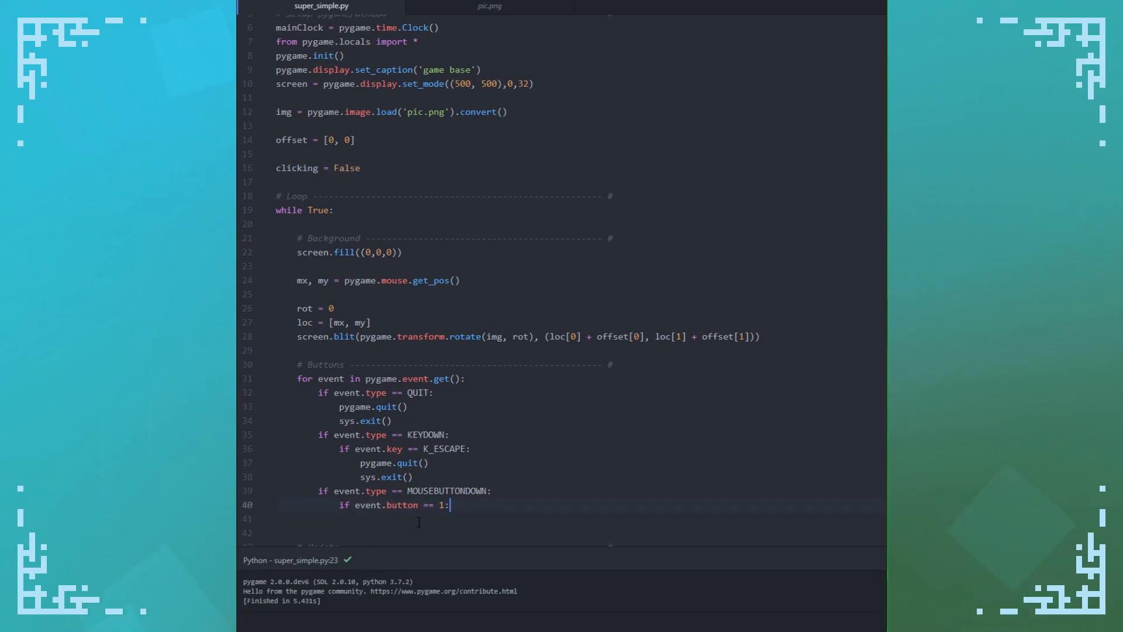
pyautogui.write('cli')
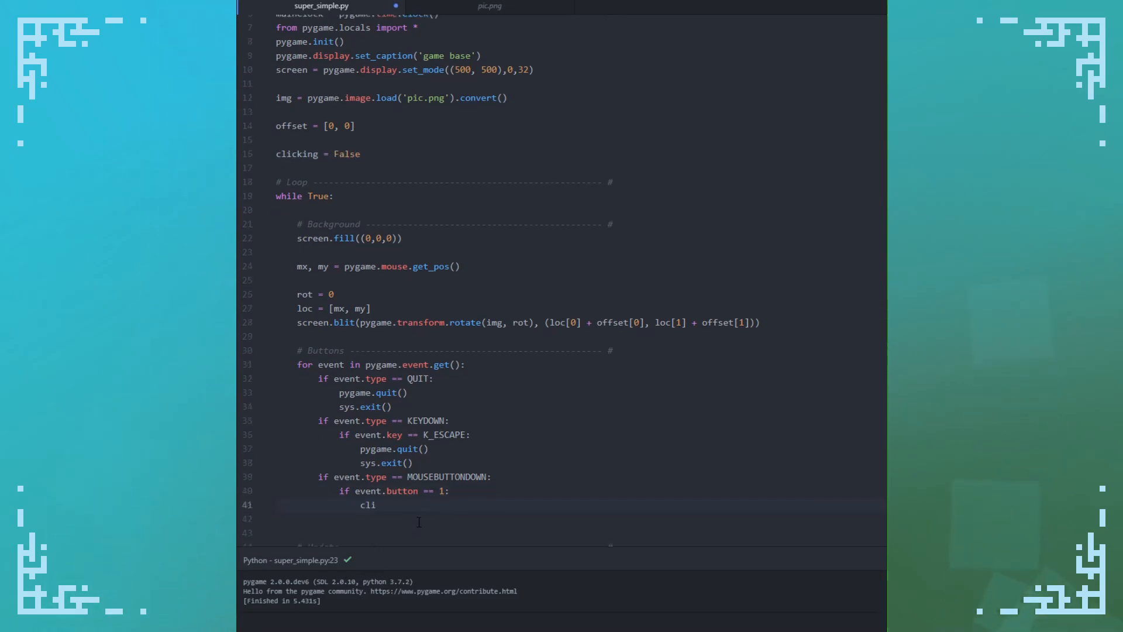
pyautogui.write('cking +')
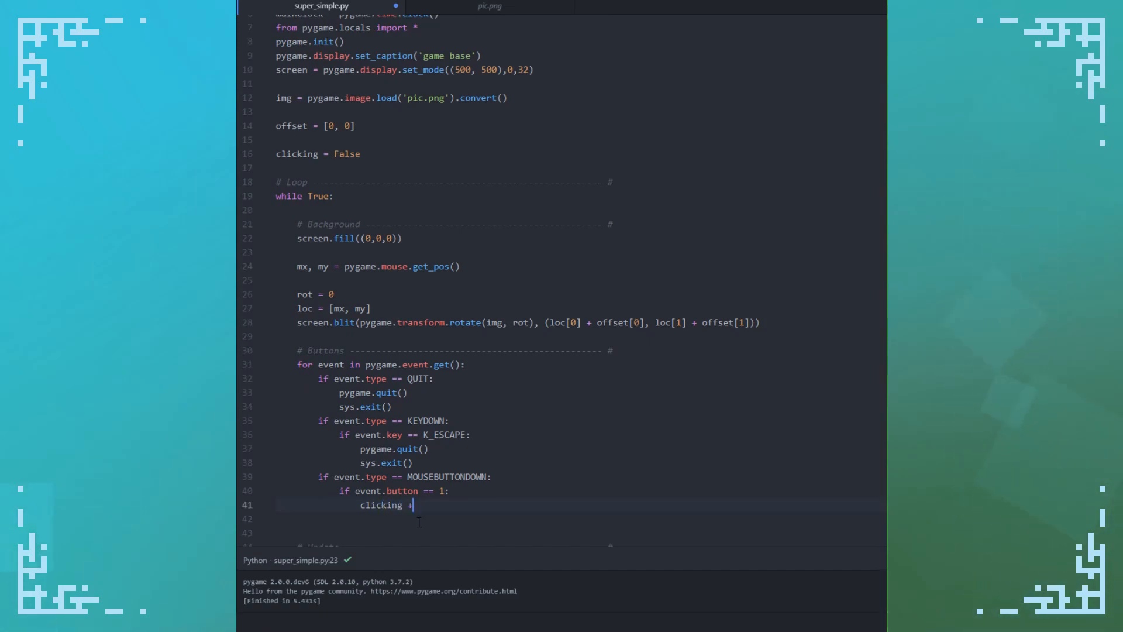
pyautogui.write('= True')
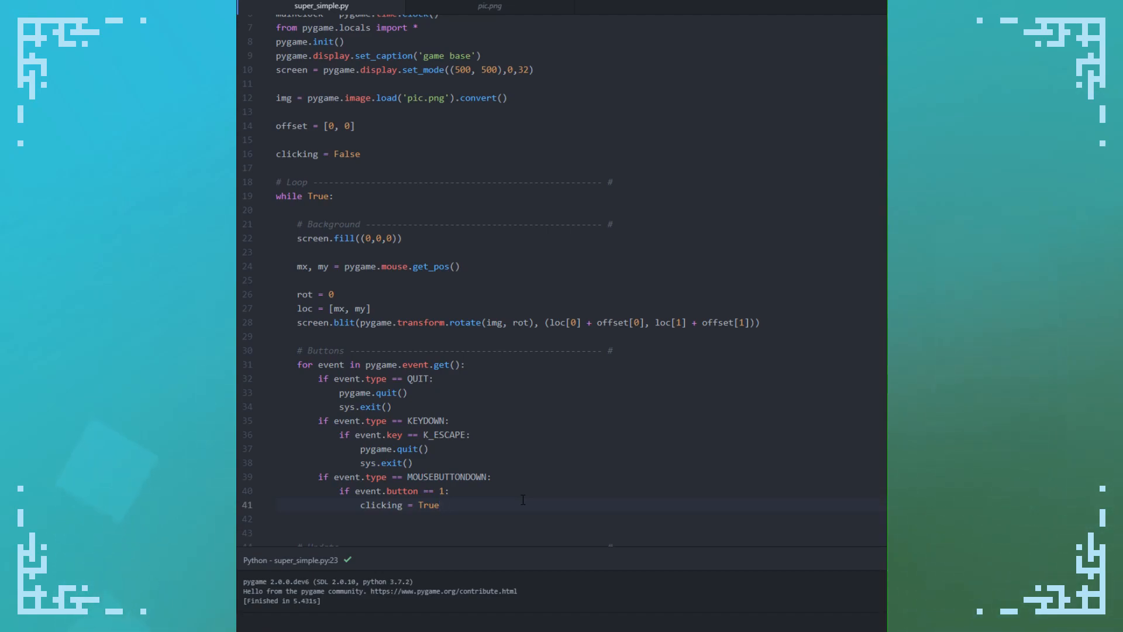
# Declare right_clicking = False and reset it to False before the event loop
pyautogui.click(440, 504)
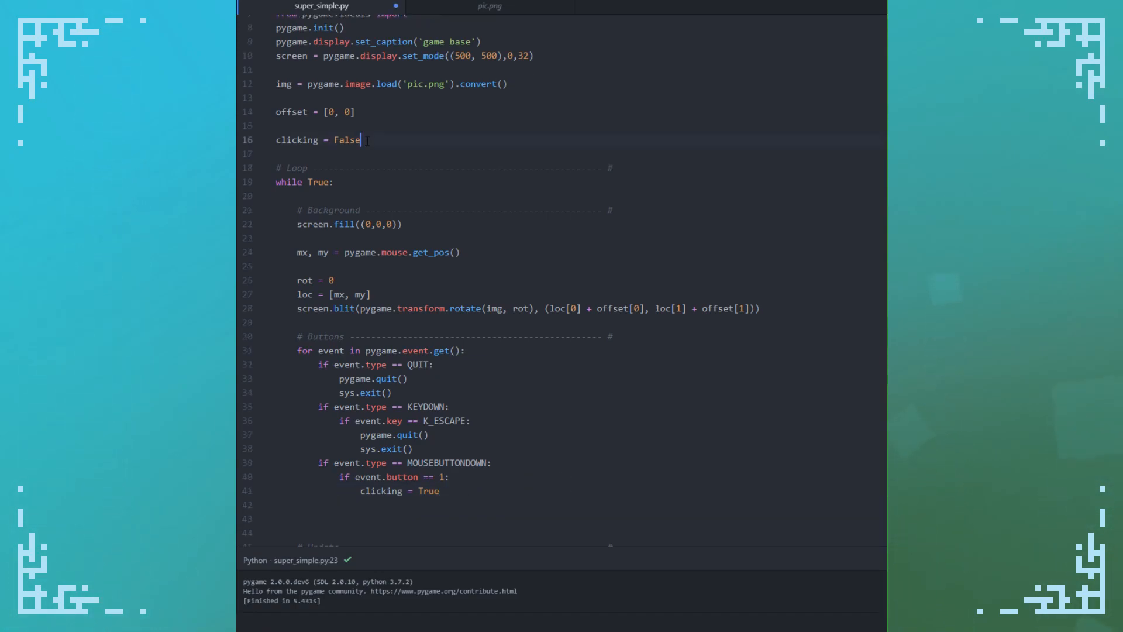
pyautogui.write('right_')
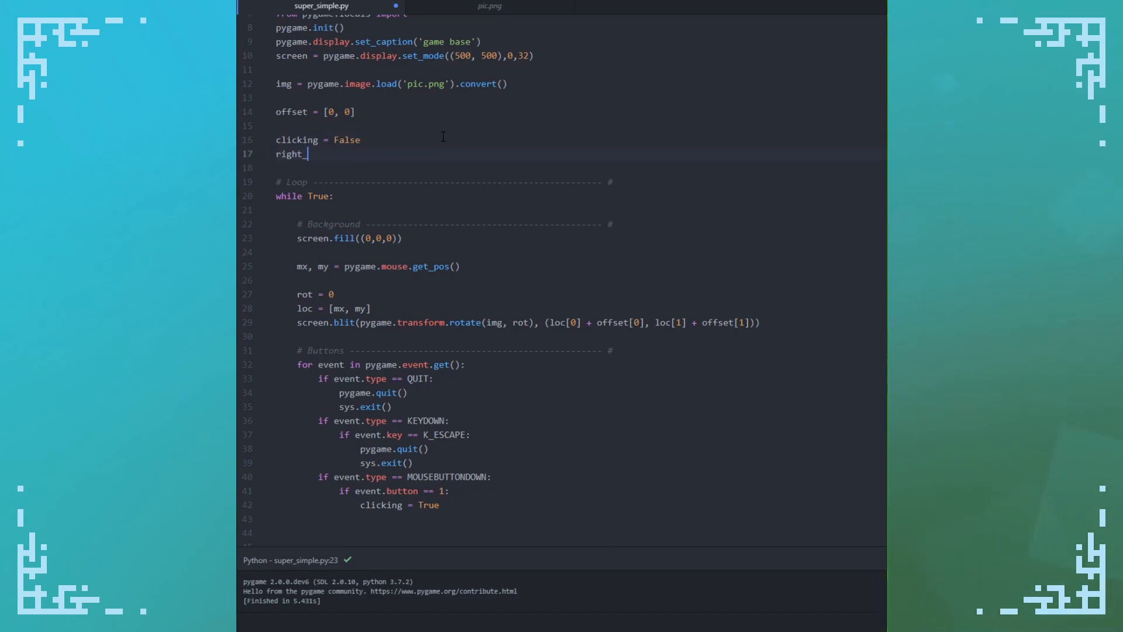
pyautogui.write('clicking = False')
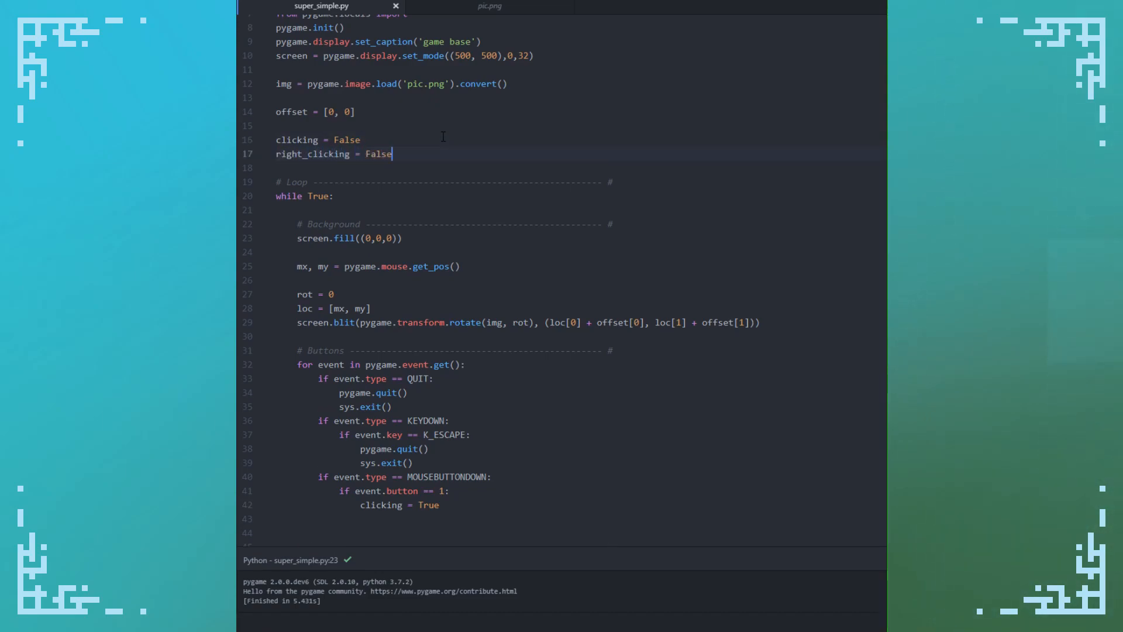
pyautogui.click(652, 350)
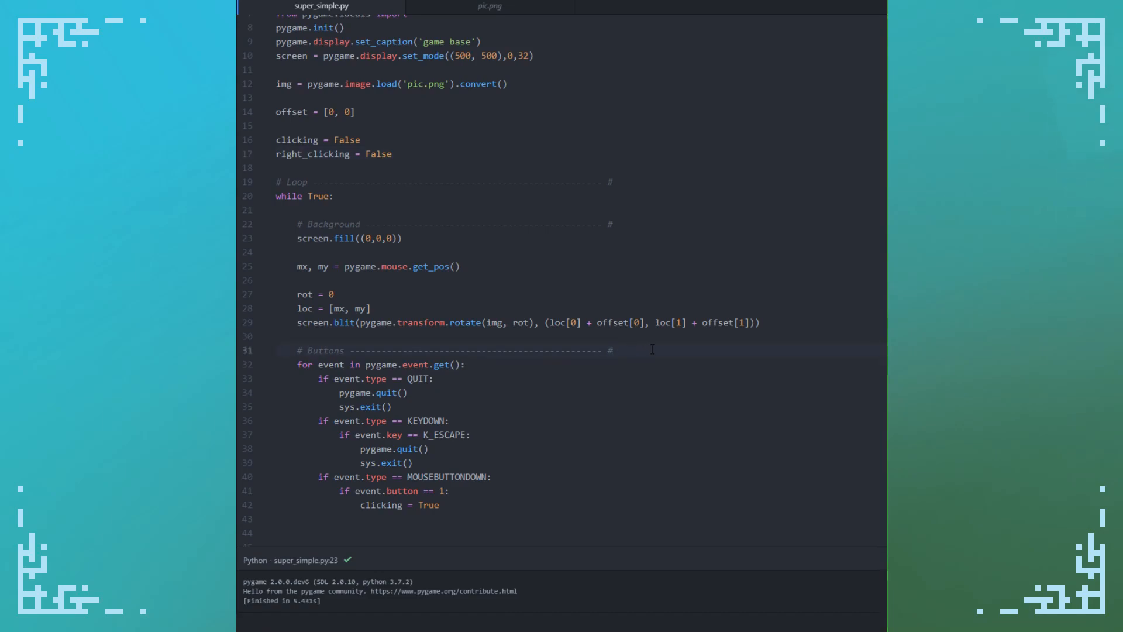
pyautogui.press('enter')
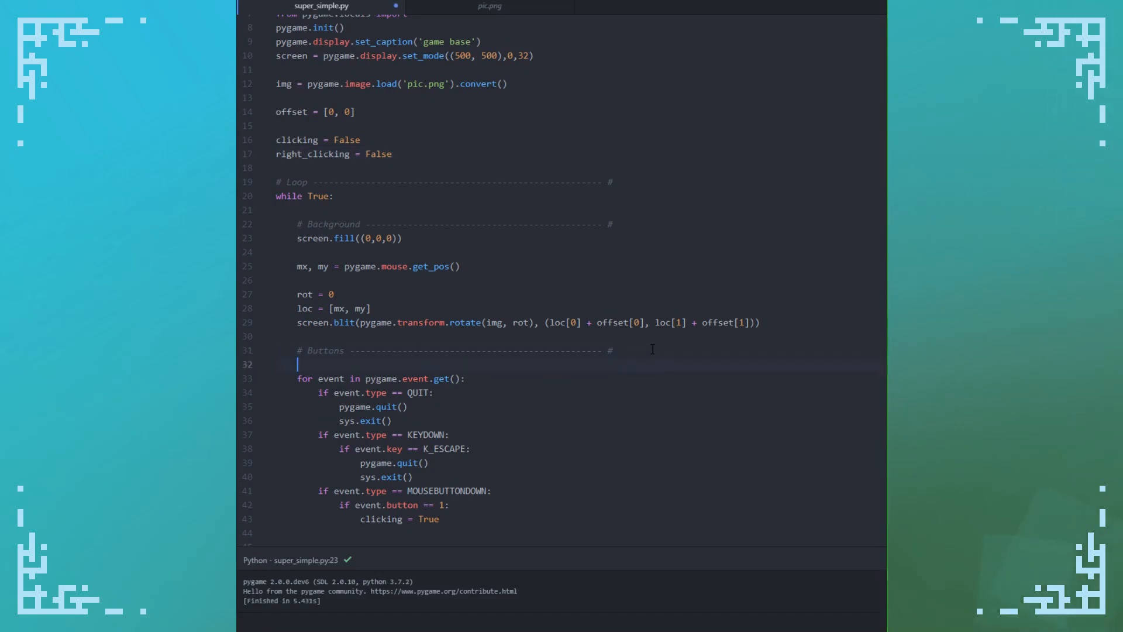
pyautogui.write('right_clickin')
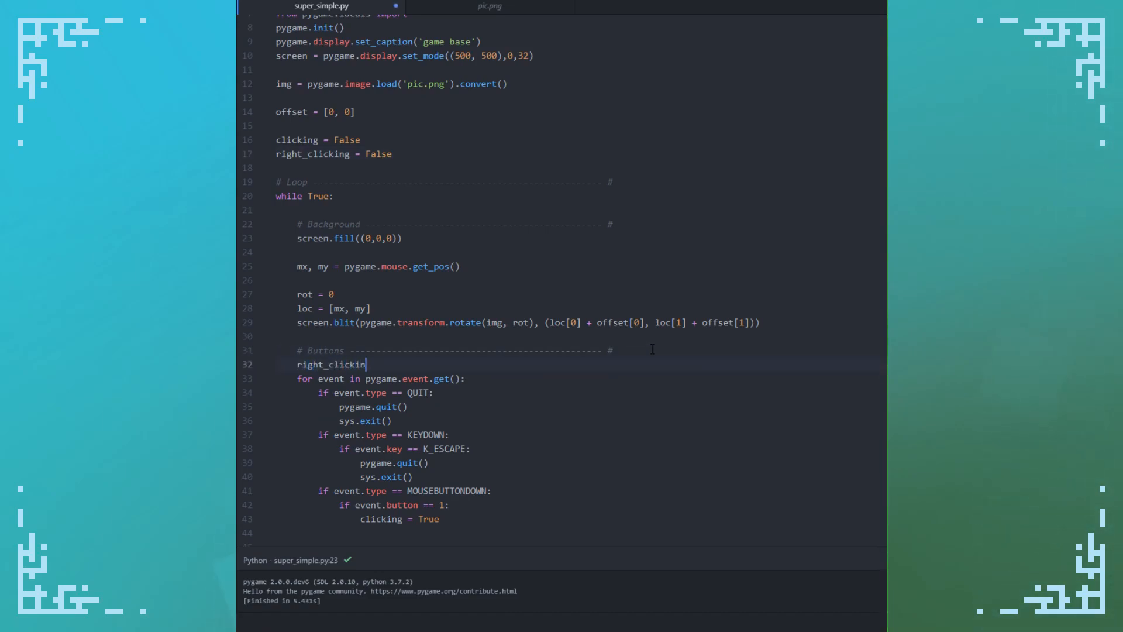
pyautogui.write('= False')
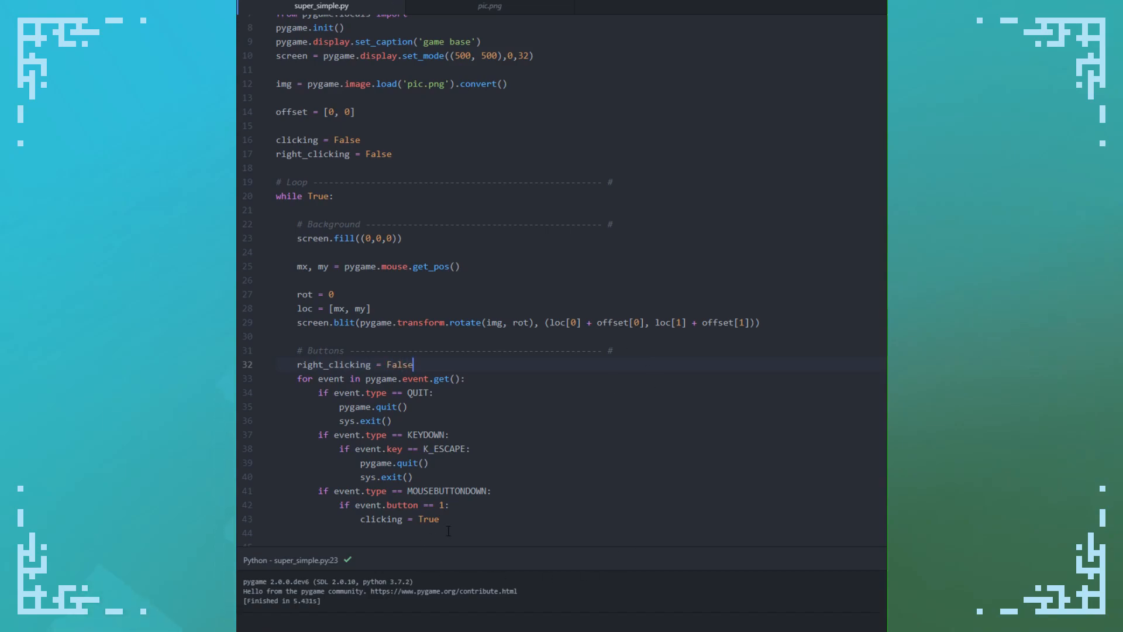
# Set right_clicking = True under a button 3 check and start declaring the middle flag
pyautogui.write('if event.button == 3:')
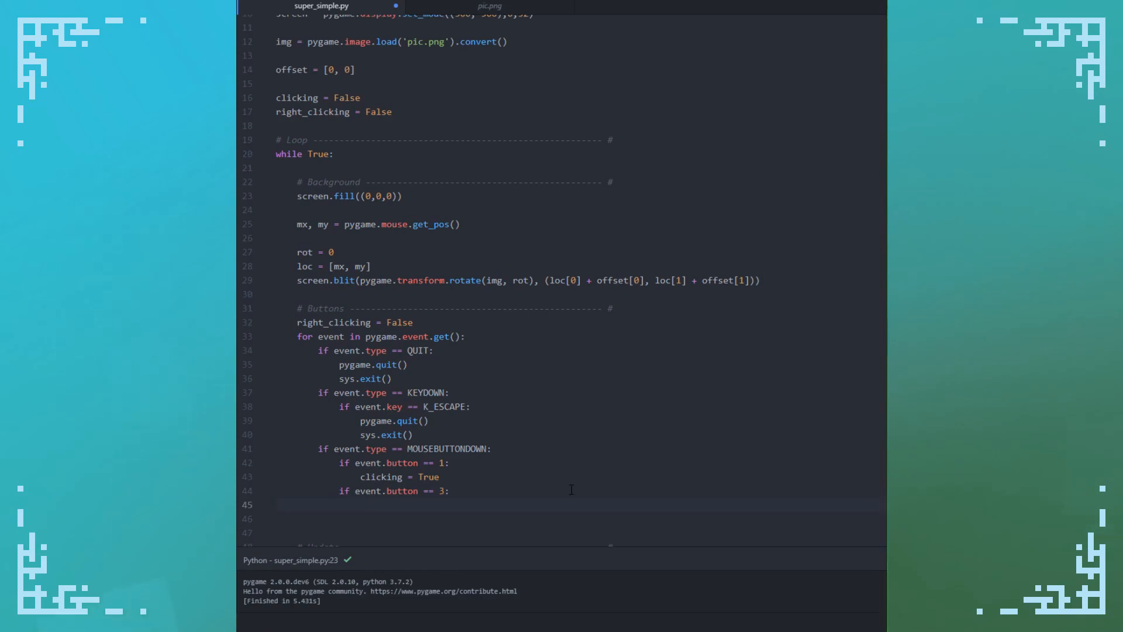
pyautogui.write('right_clicking')
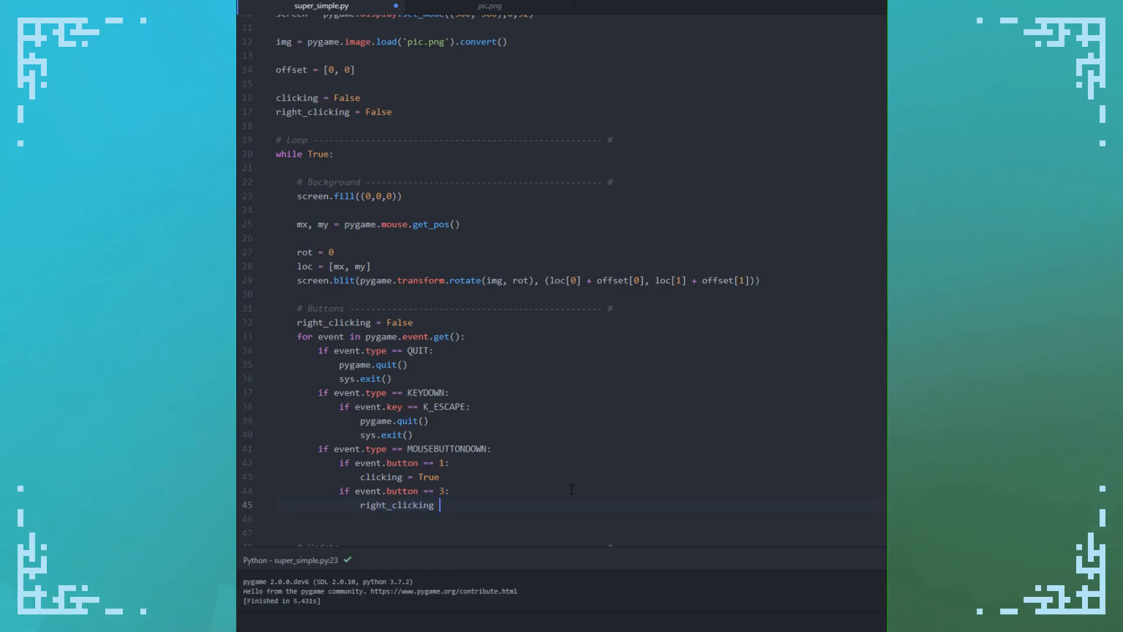
pyautogui.write('= True')
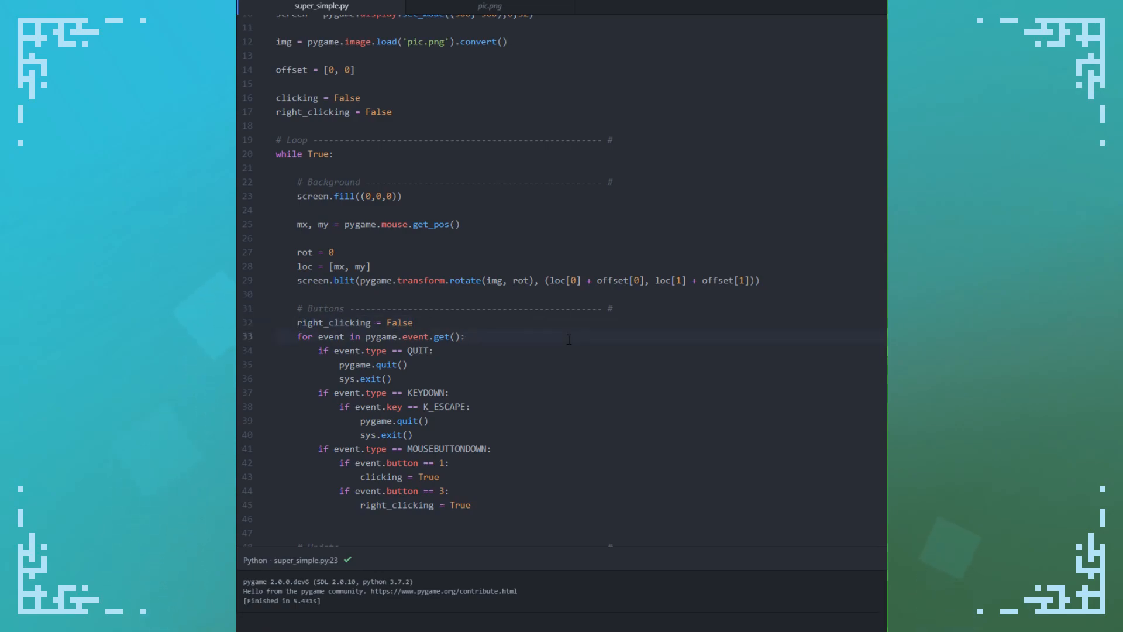
pyautogui.moveTo(484, 507)
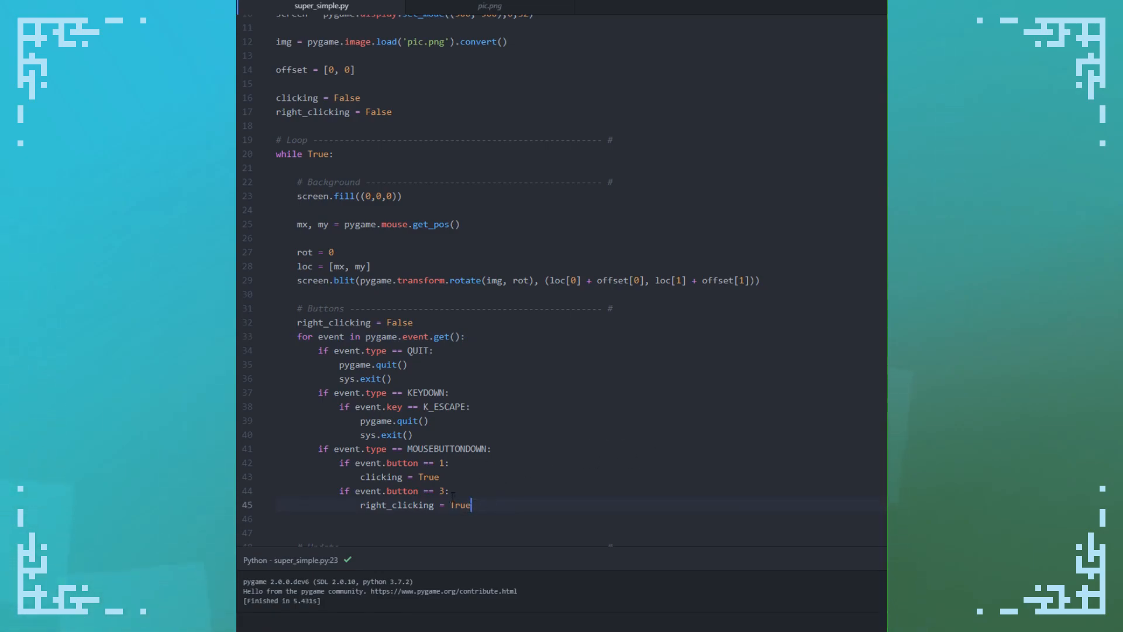
pyautogui.write('ajpda')
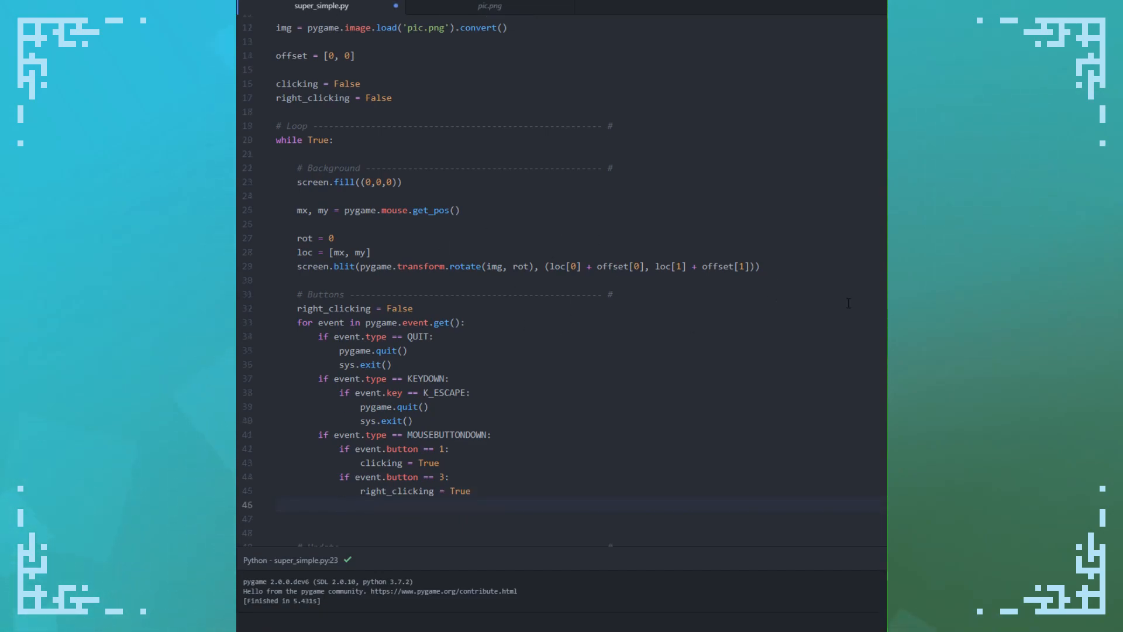
pyautogui.click(340, 505)
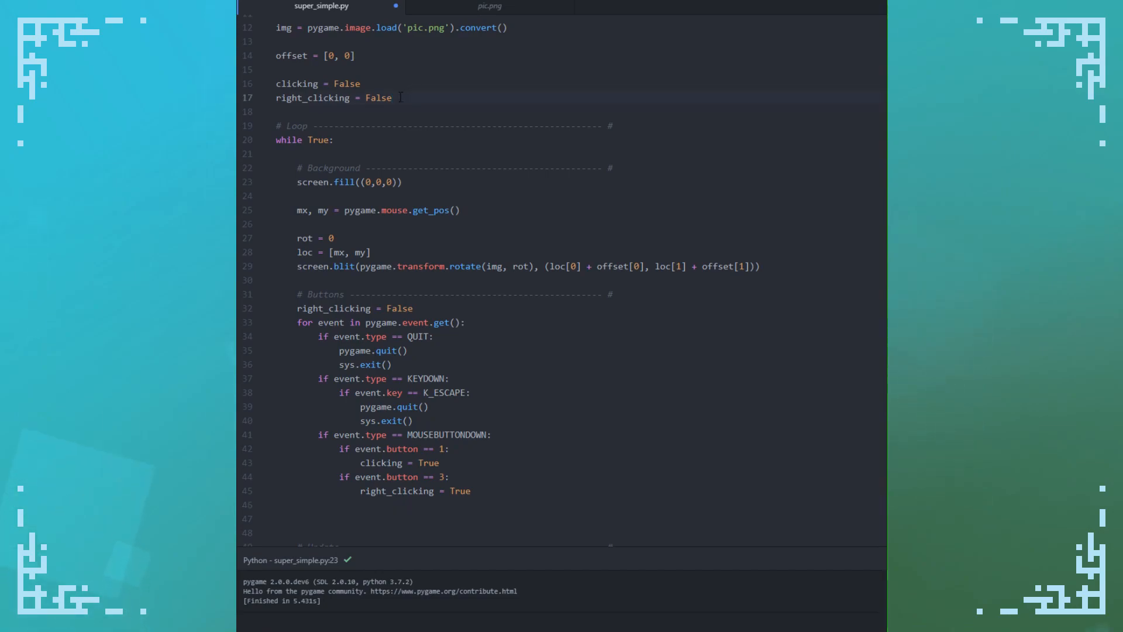
pyautogui.write('right_clicking = False')
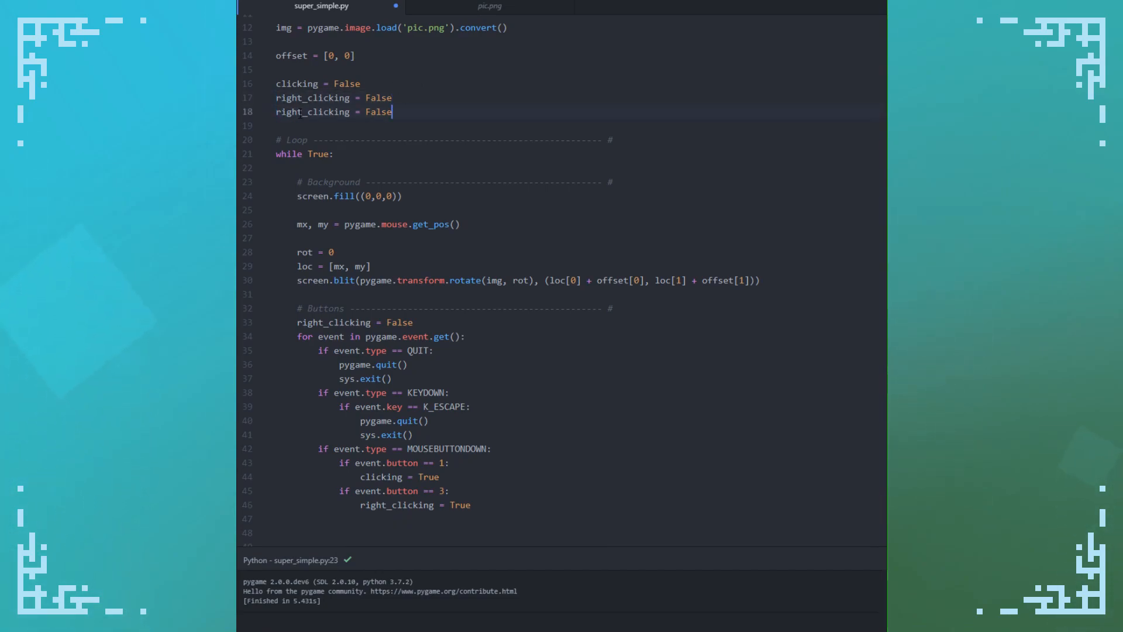
pyautogui.write('middle')
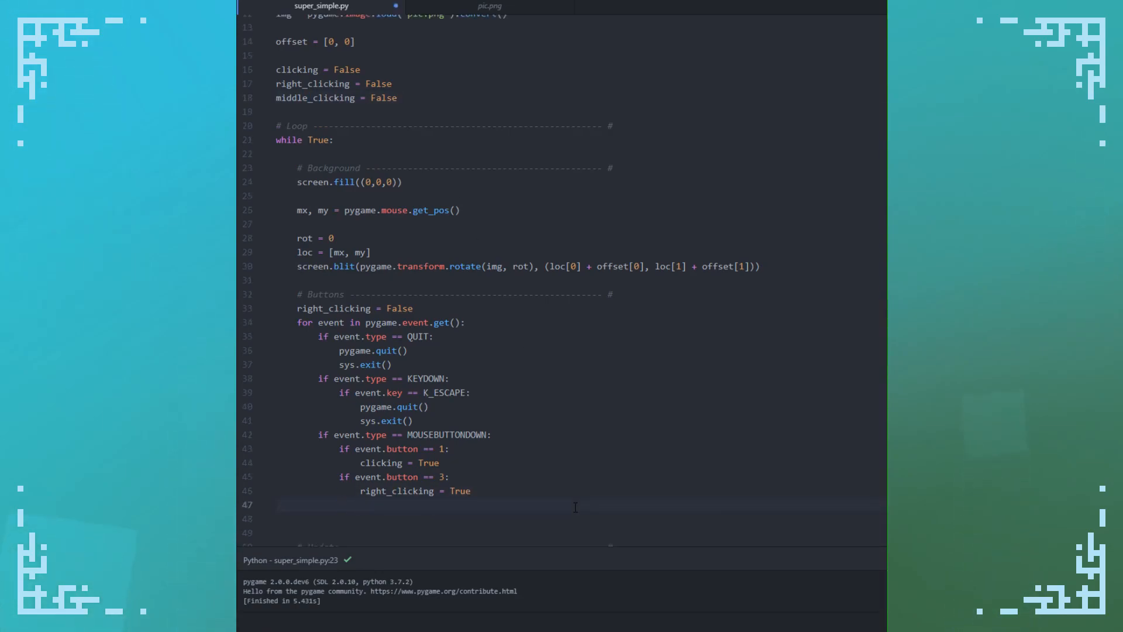
# Toggle middle_click with middle_click = not middle_click under a button 2 check
pyautogui.write('if event.button == 2:')
pyautogui.write('midd')
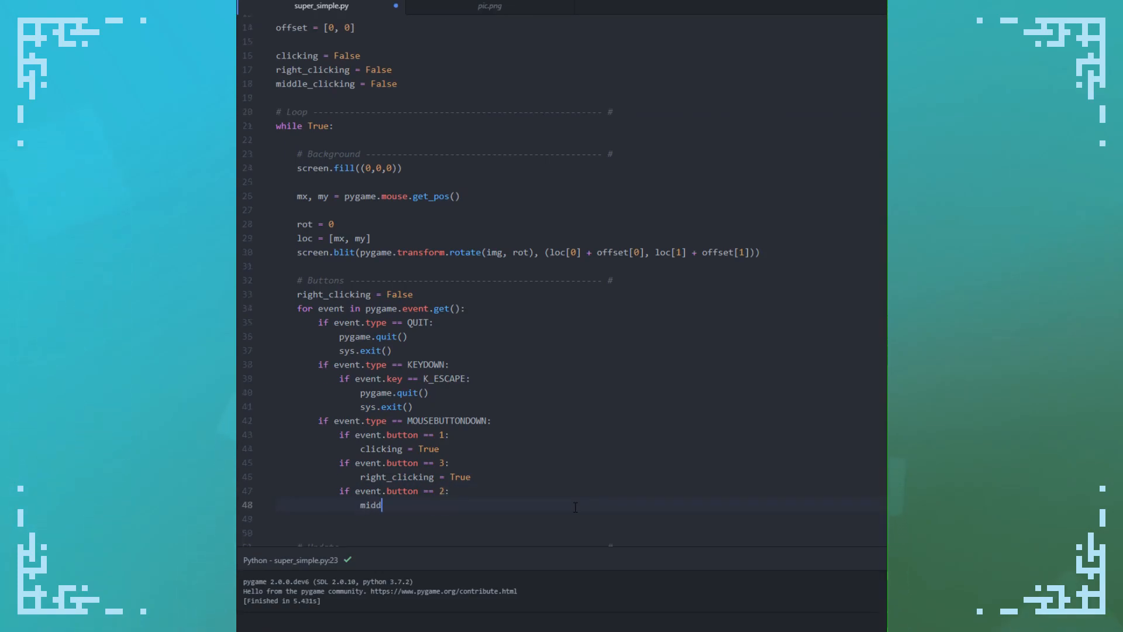
pyautogui.write('ick = not b')
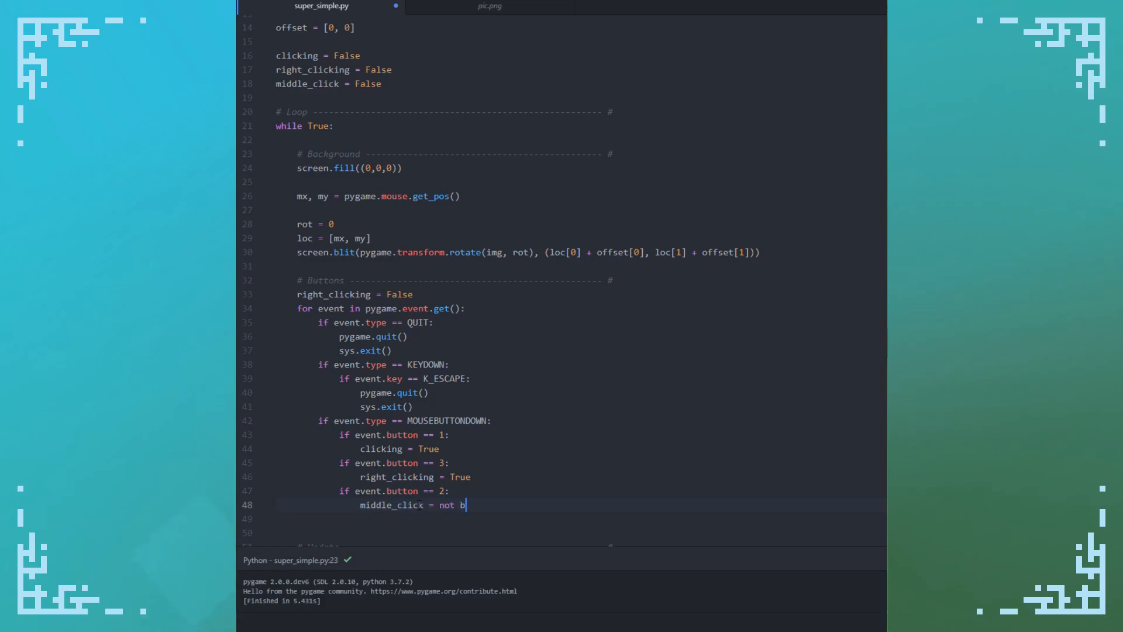
pyautogui.write('iddle_click')
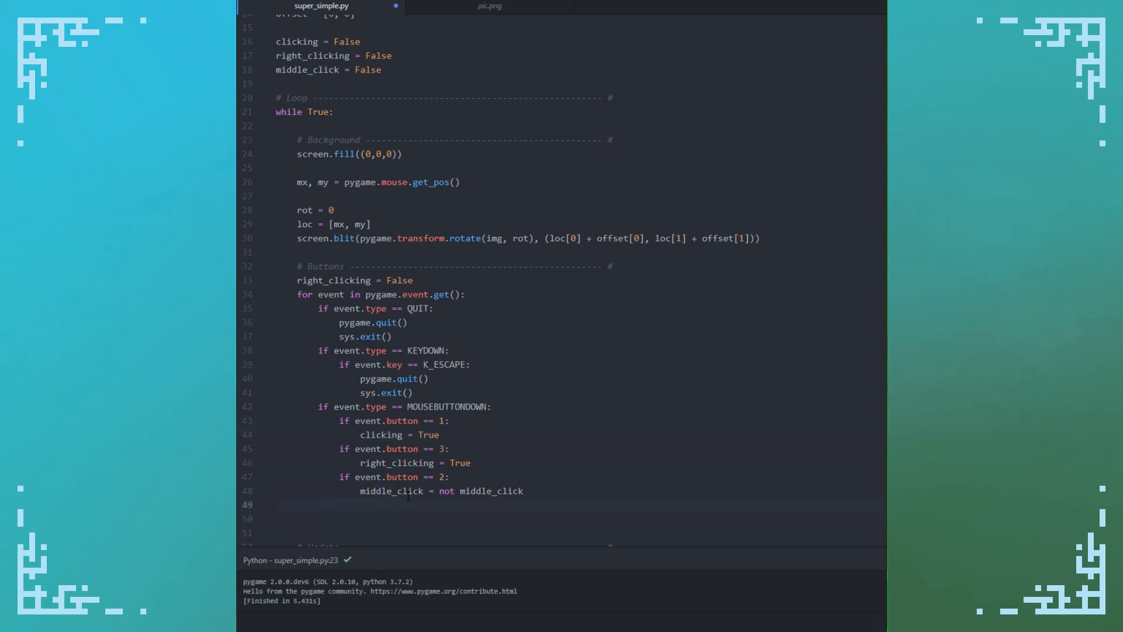
# Add a MOUSEBUTTONUP handler that sets clicking = False when button 1 is released
pyautogui.write('if even')
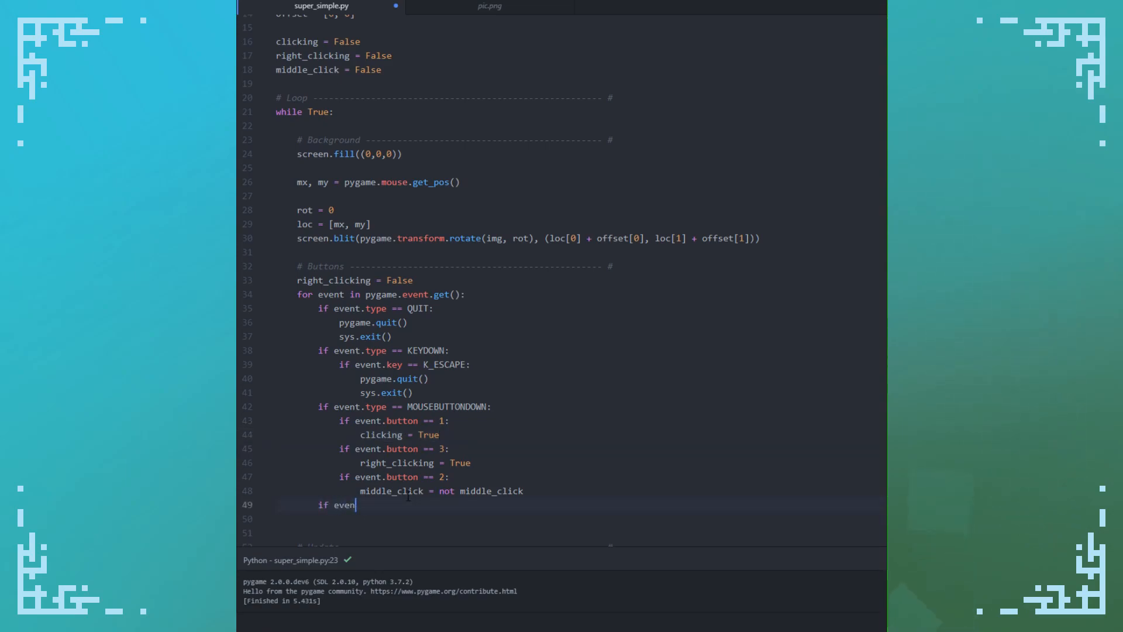
pyautogui.write('t.type ==')
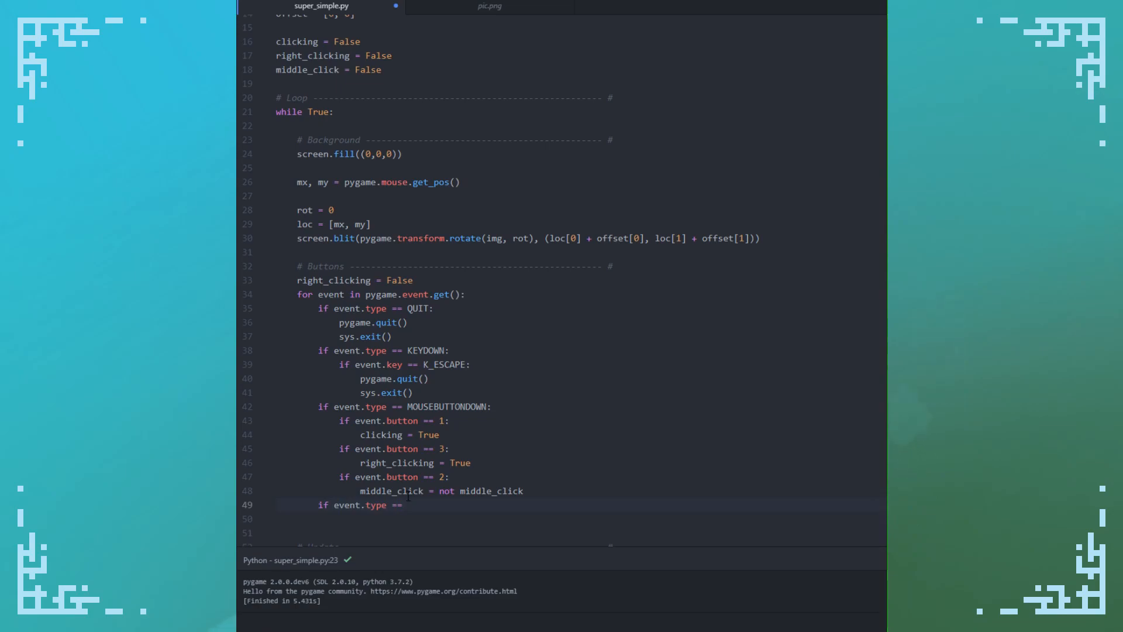
pyautogui.write('MOUSE')
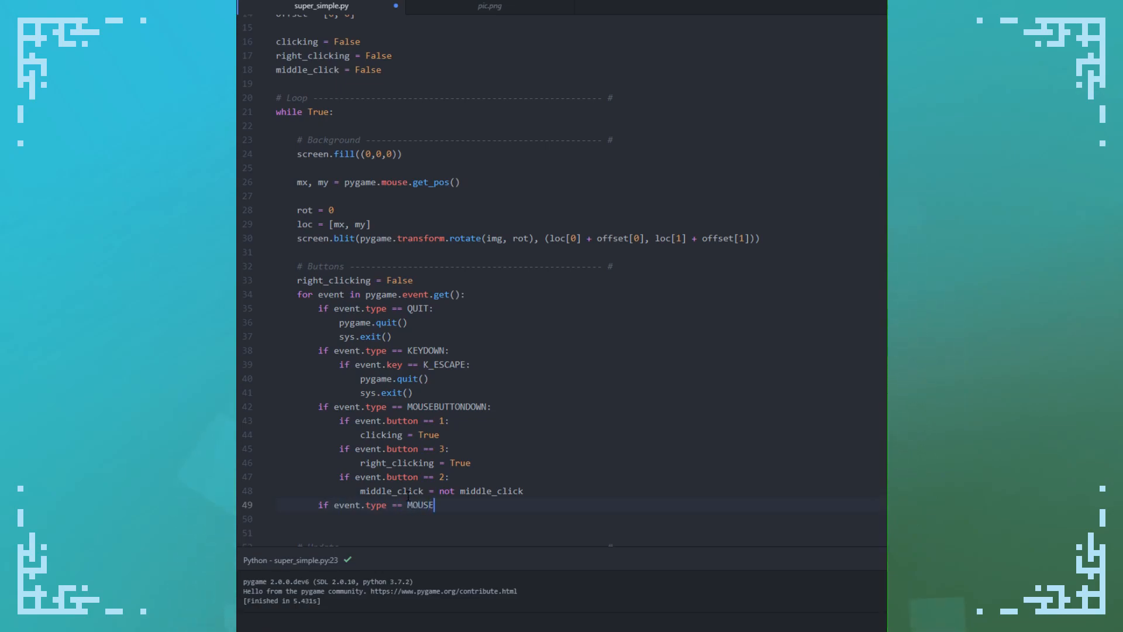
pyautogui.write('BUTTONUP:')
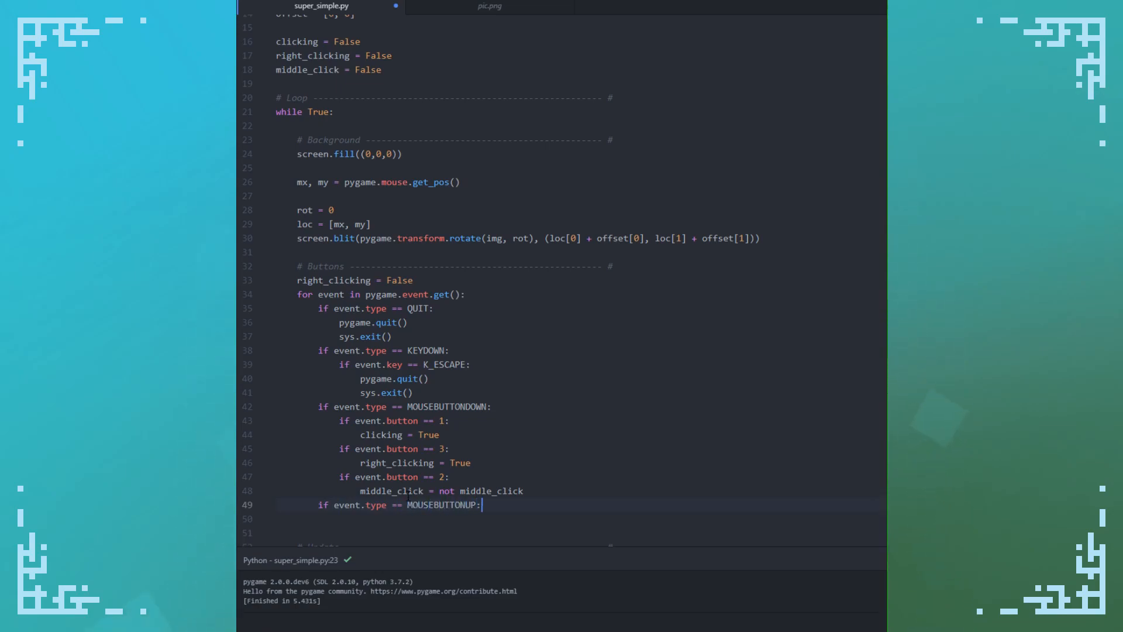
pyautogui.write('if evn')
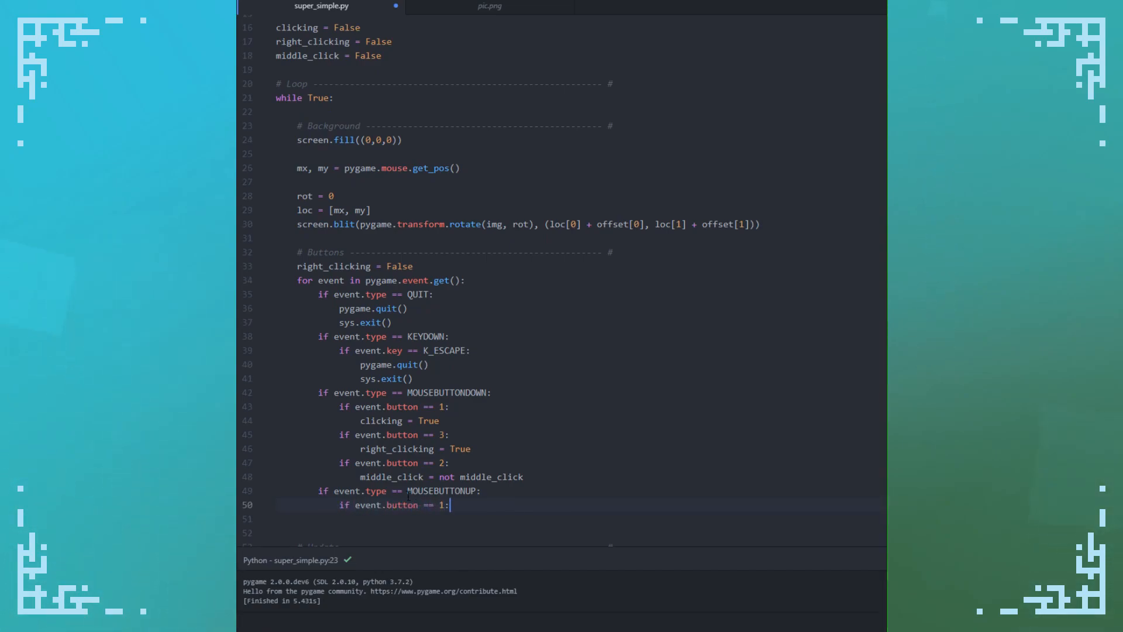
pyautogui.write('clicking = False')
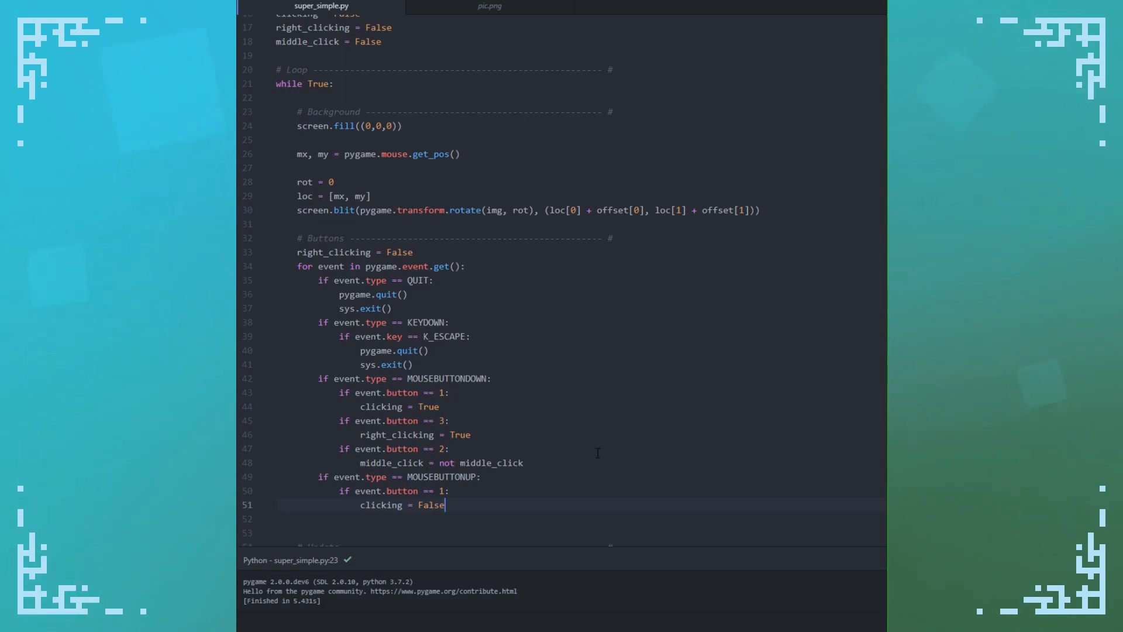
pyautogui.press('enter')
pyautogui.write('if event')
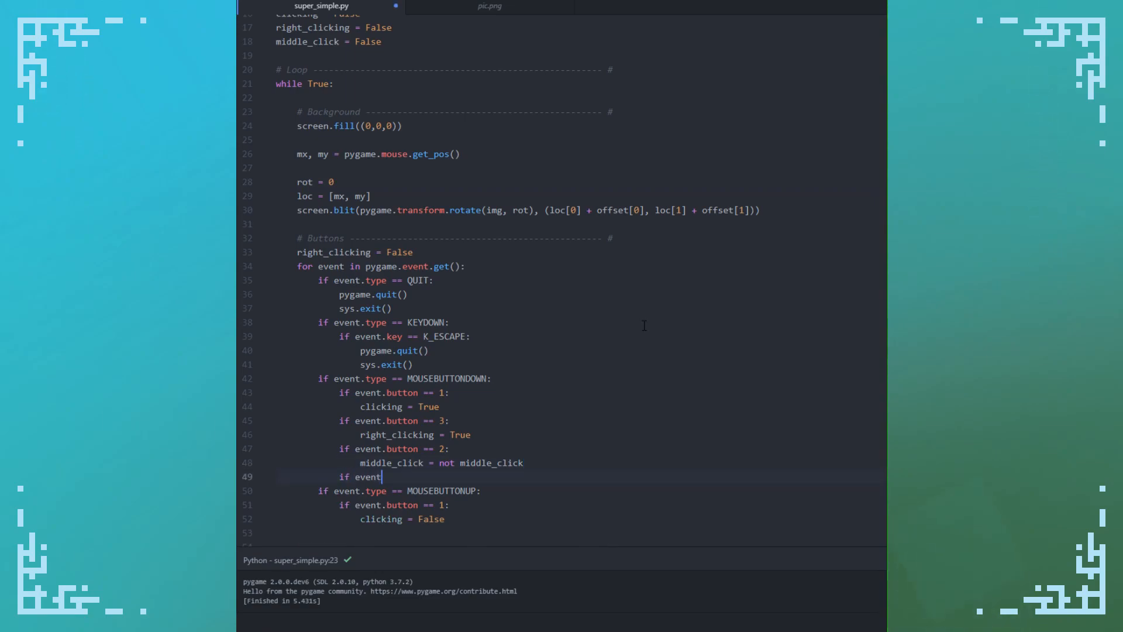
# Make button 4 do offset[1] -= 10 and button 5 do offset[1] += 10
pyautogui.write('.button == 4:')
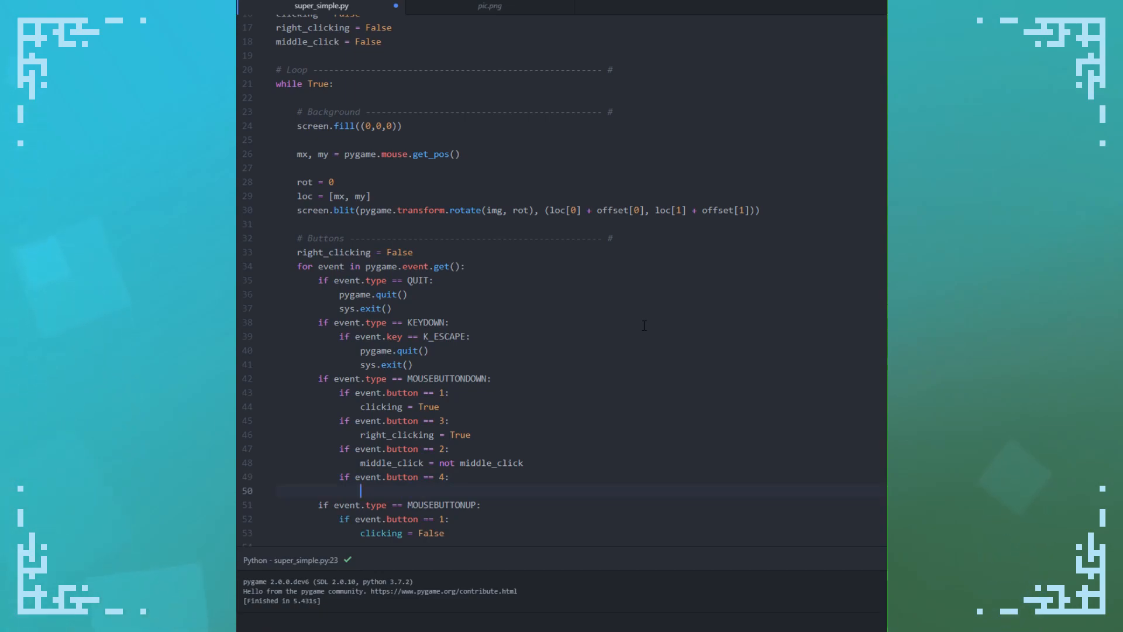
pyautogui.write('offset')
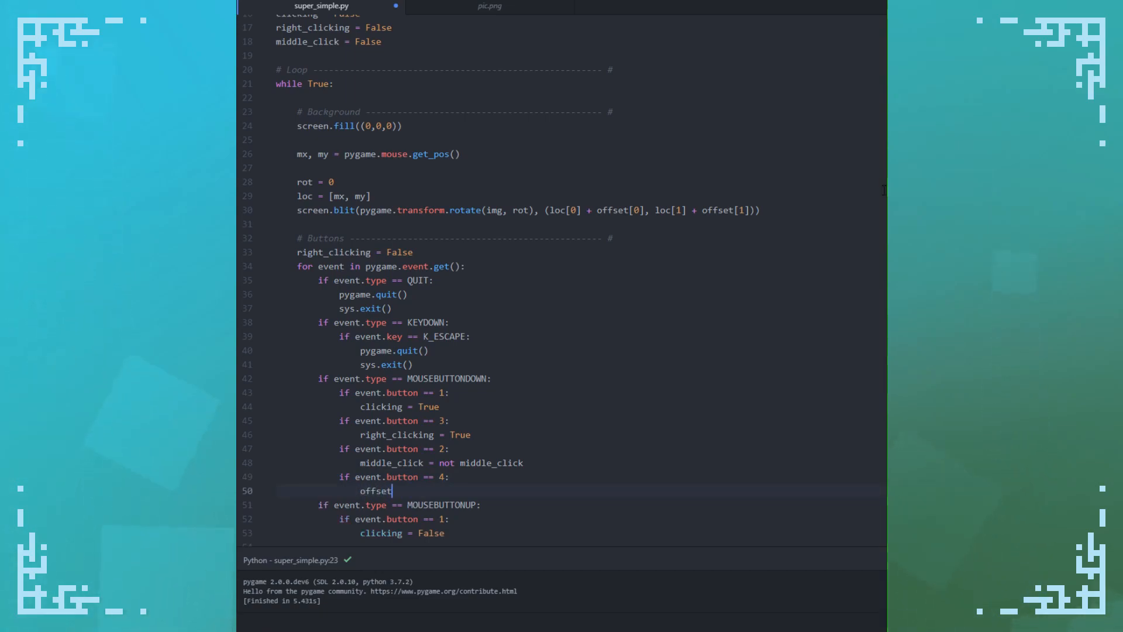
pyautogui.write('[1] -=')
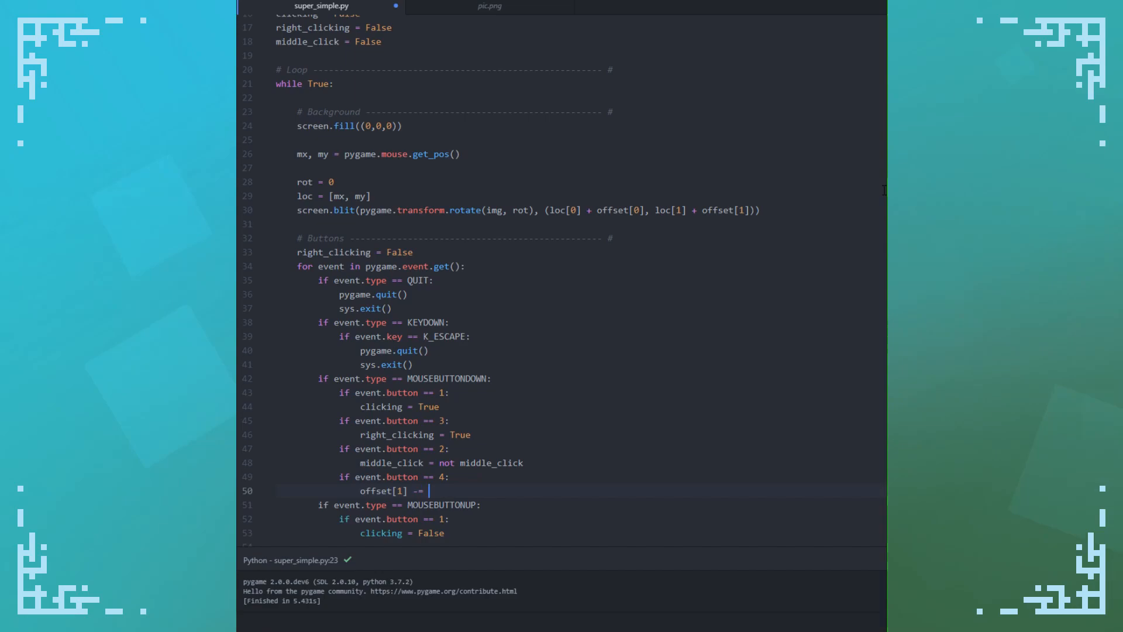
pyautogui.write('10')
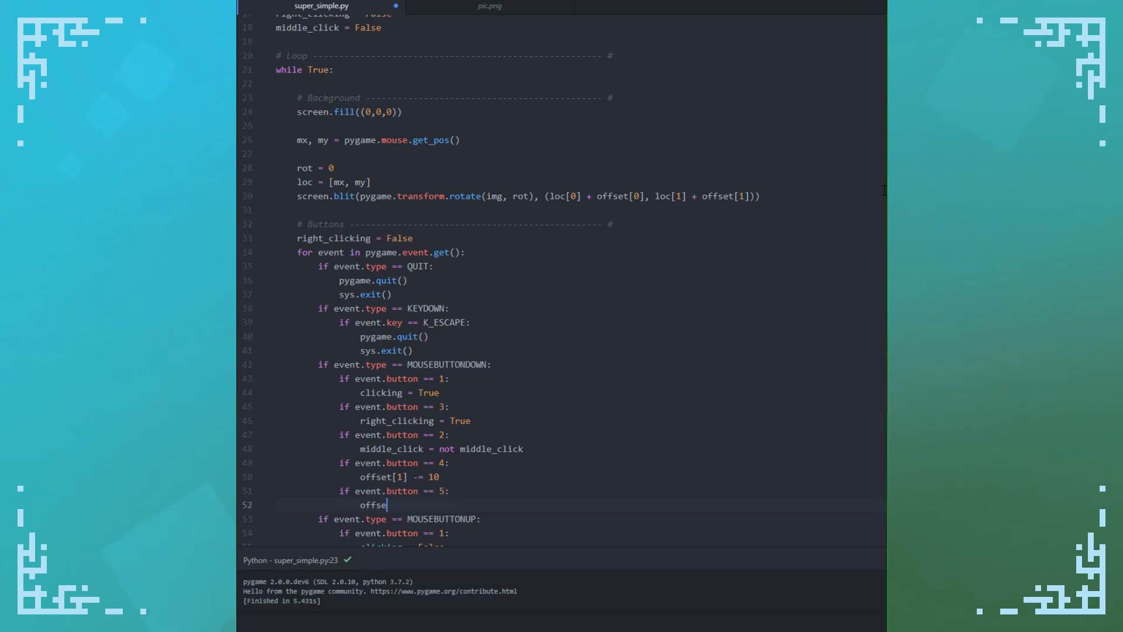
pyautogui.write('t[1] += 10')
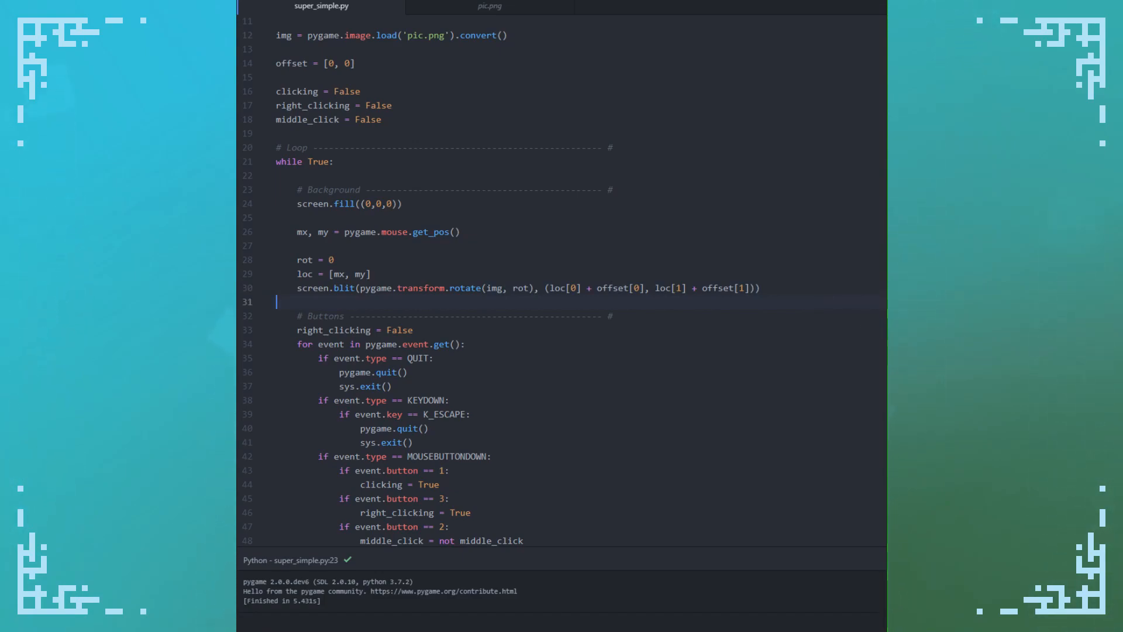
# Before drawing, add rot -= 90 if clicking, rot += 180 if right_clicking, rot += 90 if middle_click
pyautogui.scroll(-3)
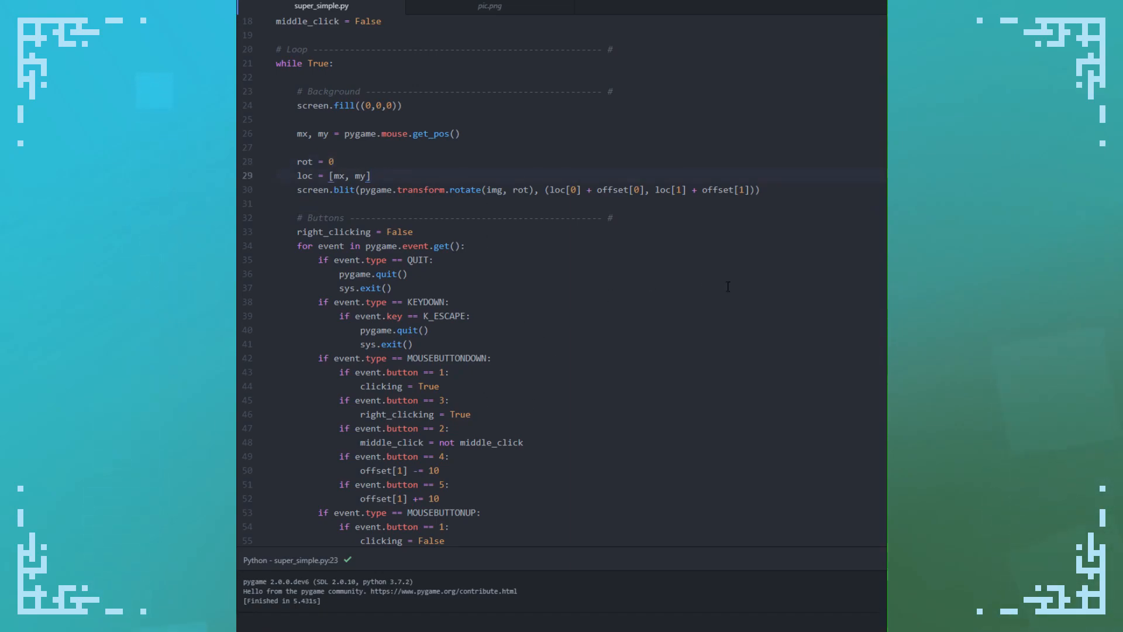
pyautogui.press('enter')
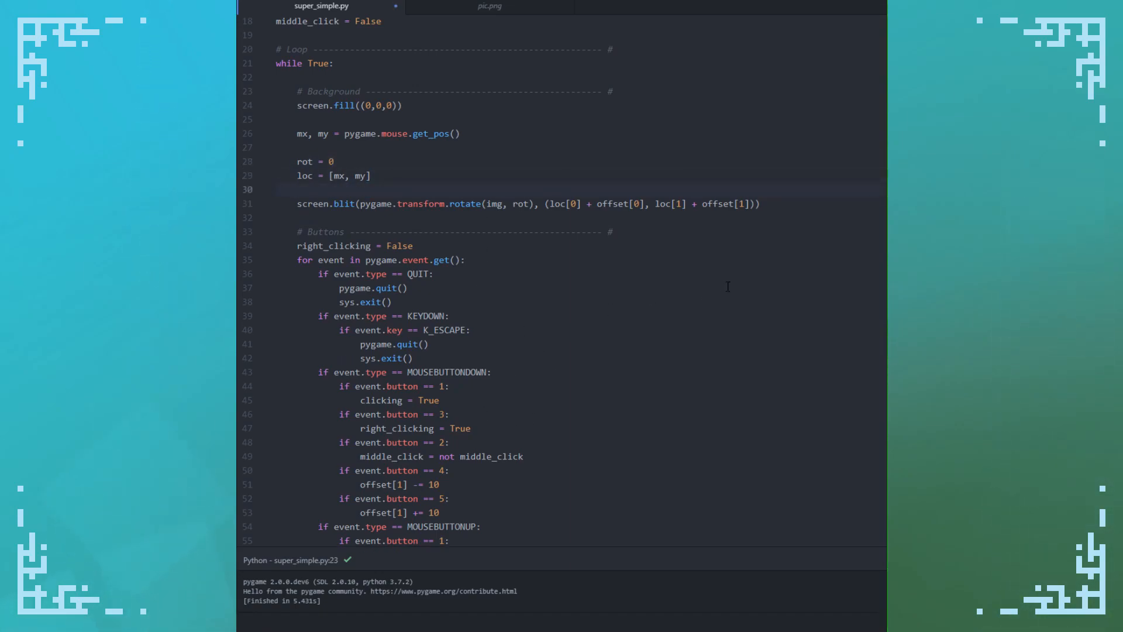
pyautogui.write('if clicking')
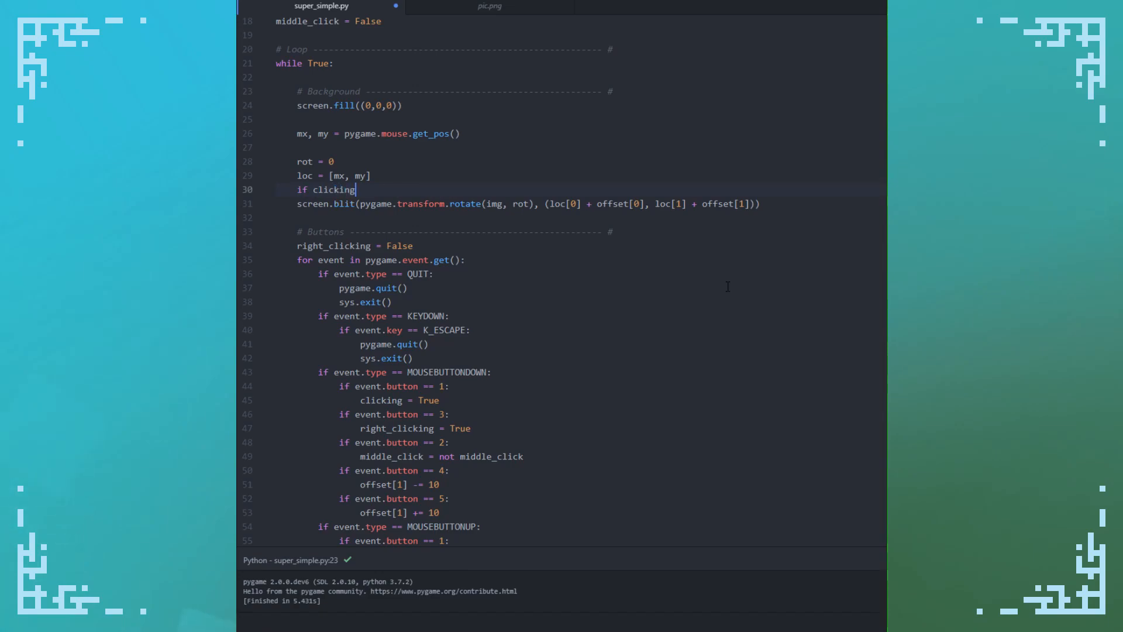
pyautogui.write('rot -= 90')
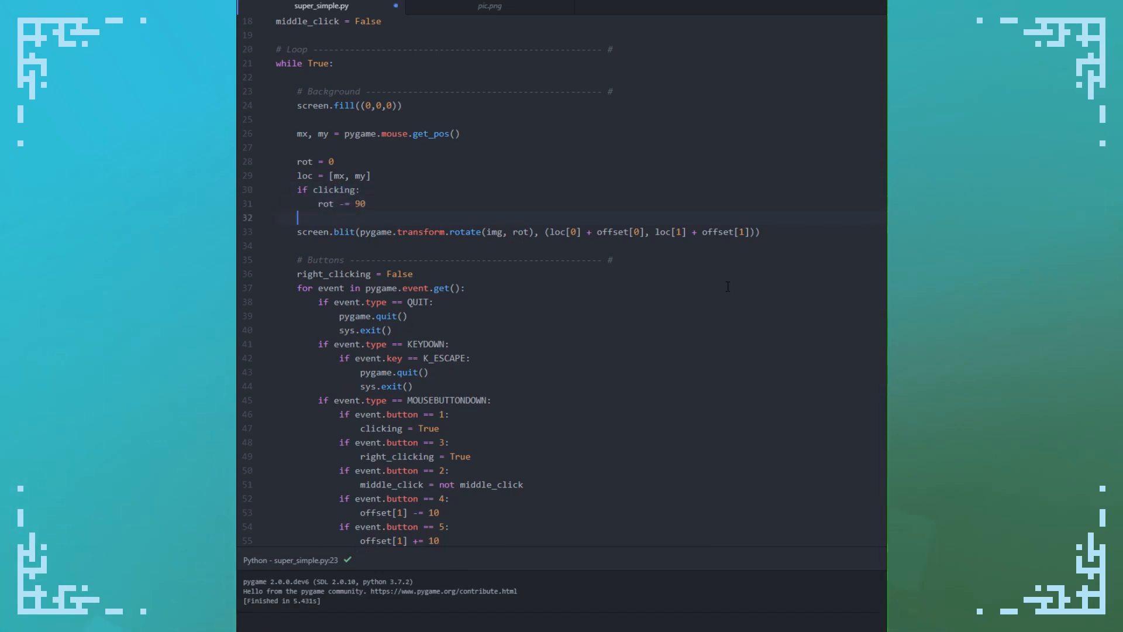
pyautogui.write('if right_clicking:')
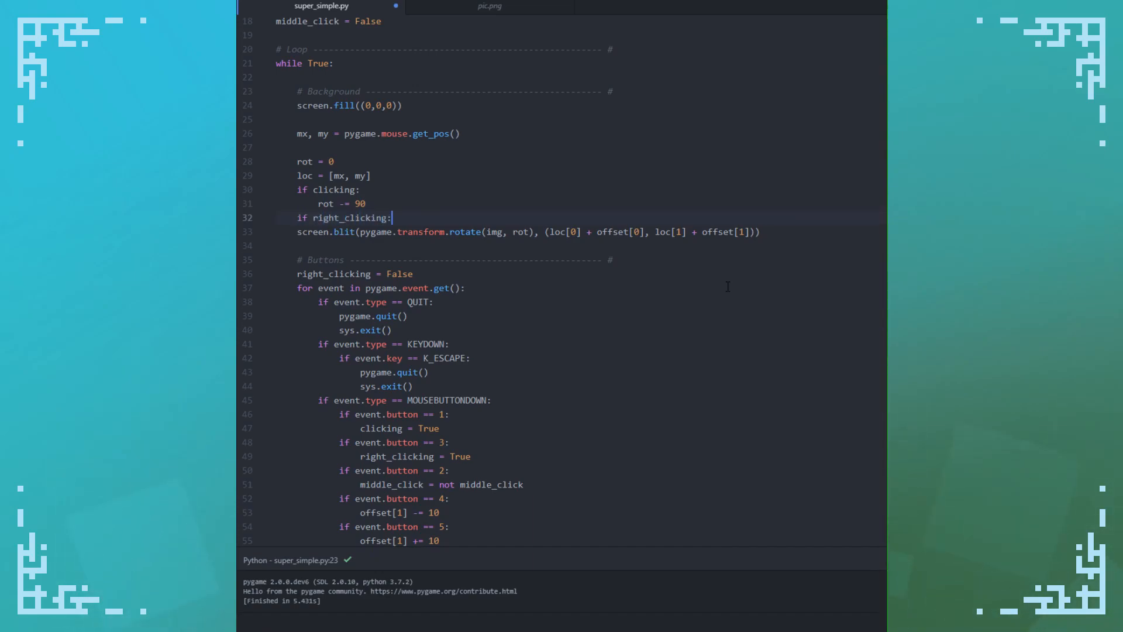
pyautogui.write('rot += 180')
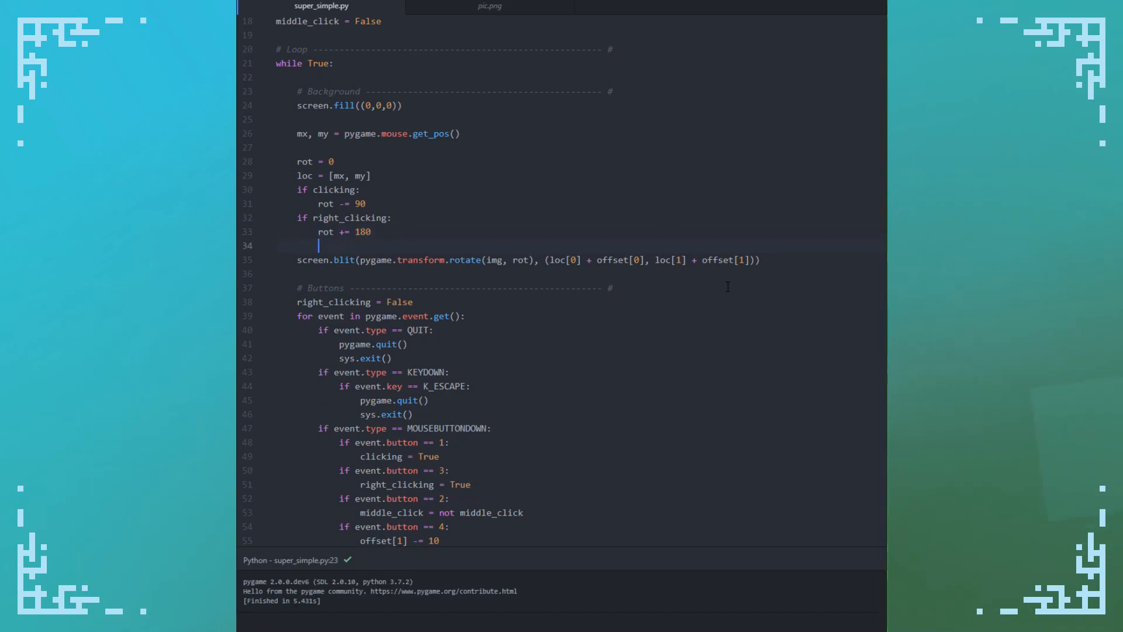
pyautogui.write('if middle_click:')
pyautogui.write('rot += 90')
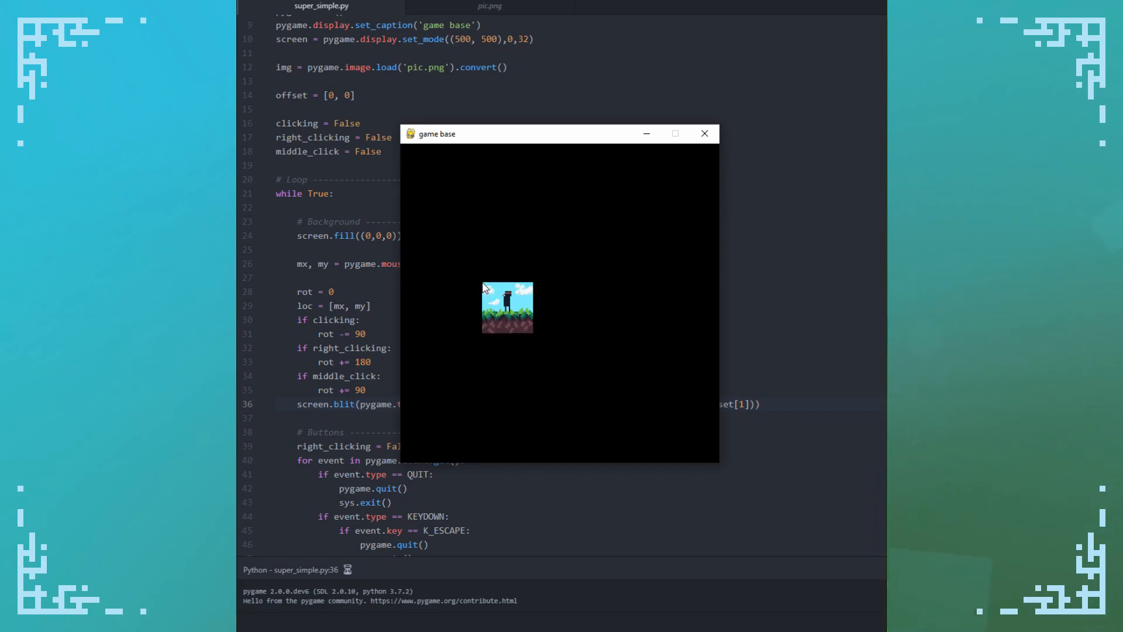
pyautogui.moveTo(503, 307)
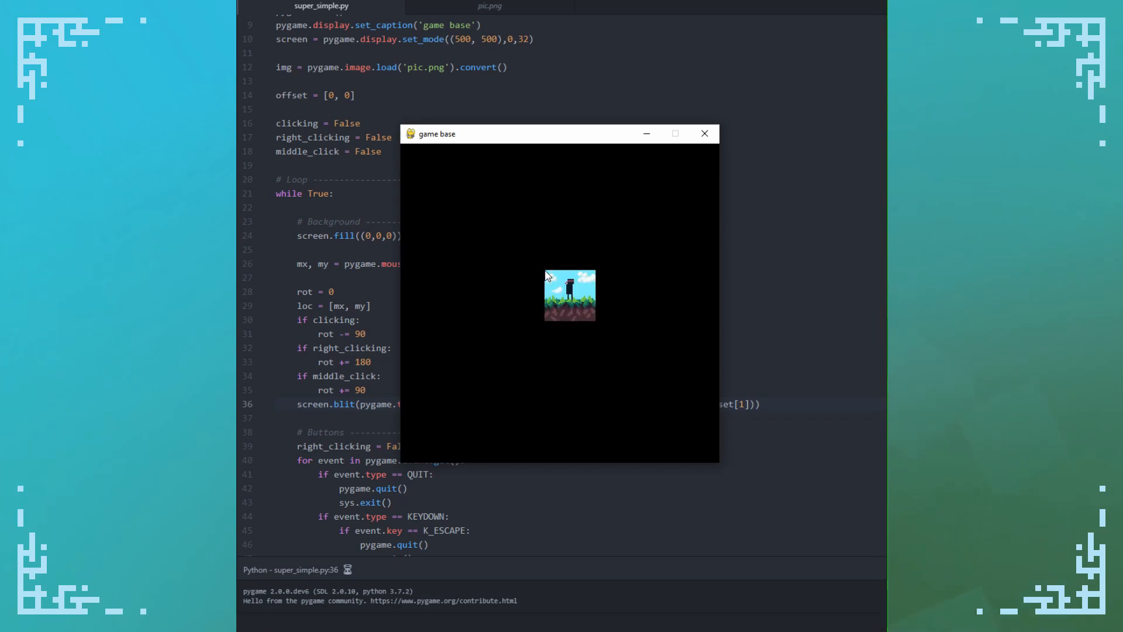
pyautogui.moveTo(520, 286)
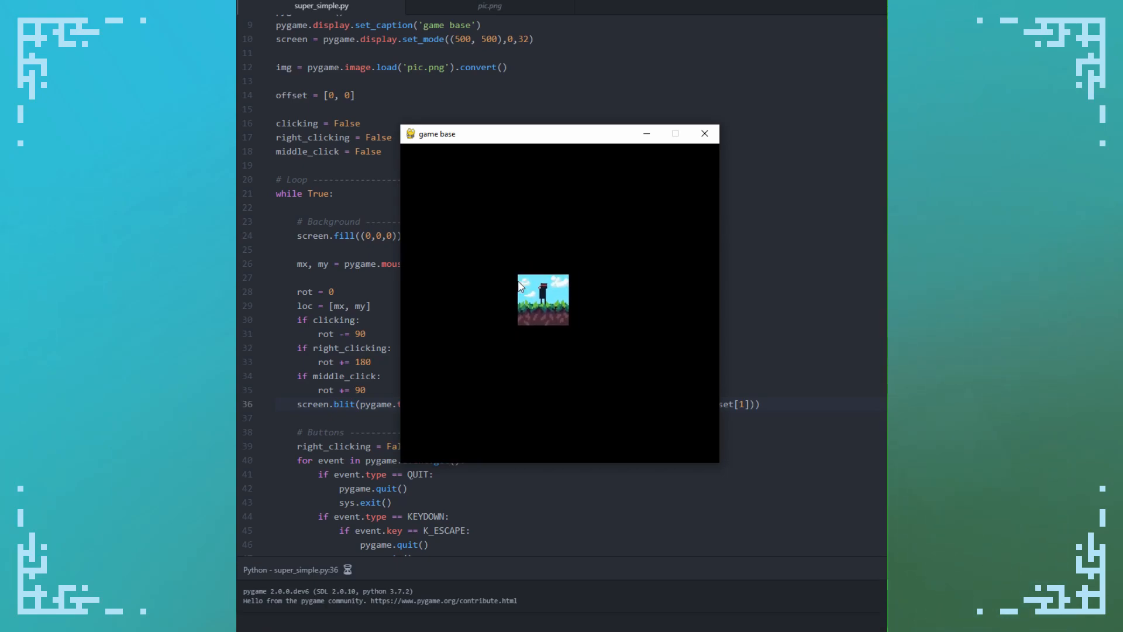
pyautogui.moveTo(456, 282)
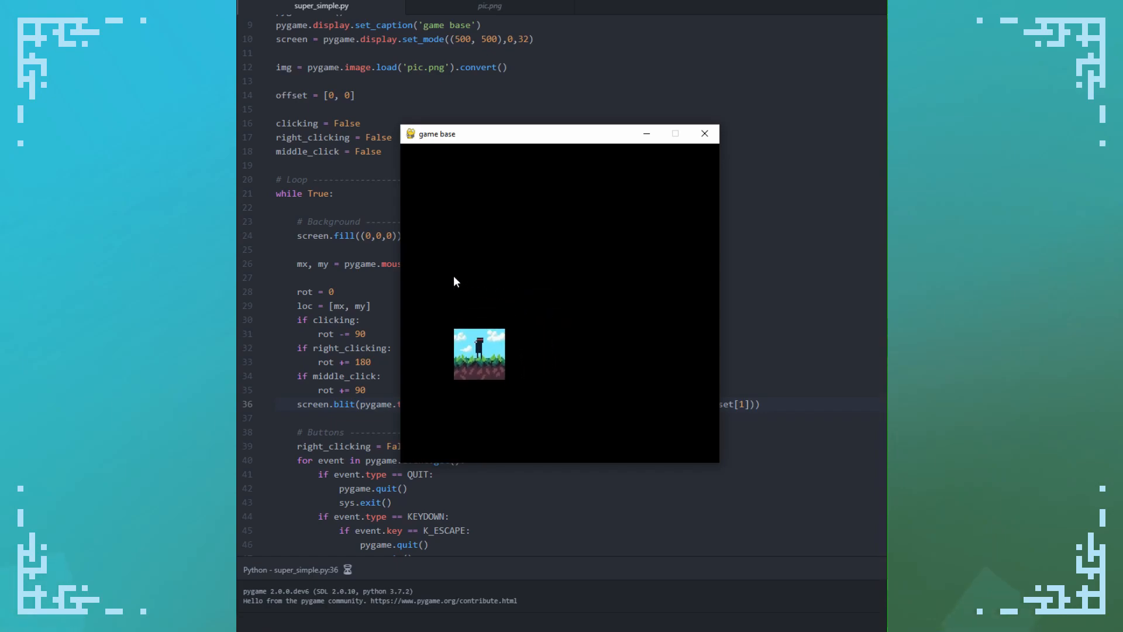
pyautogui.moveTo(562, 313)
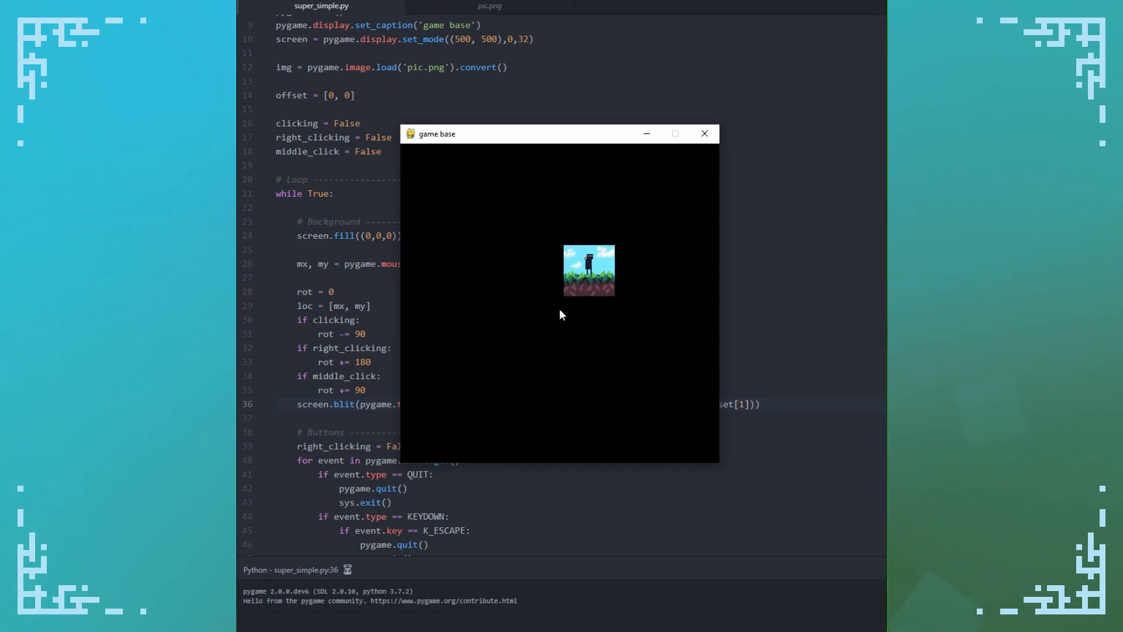